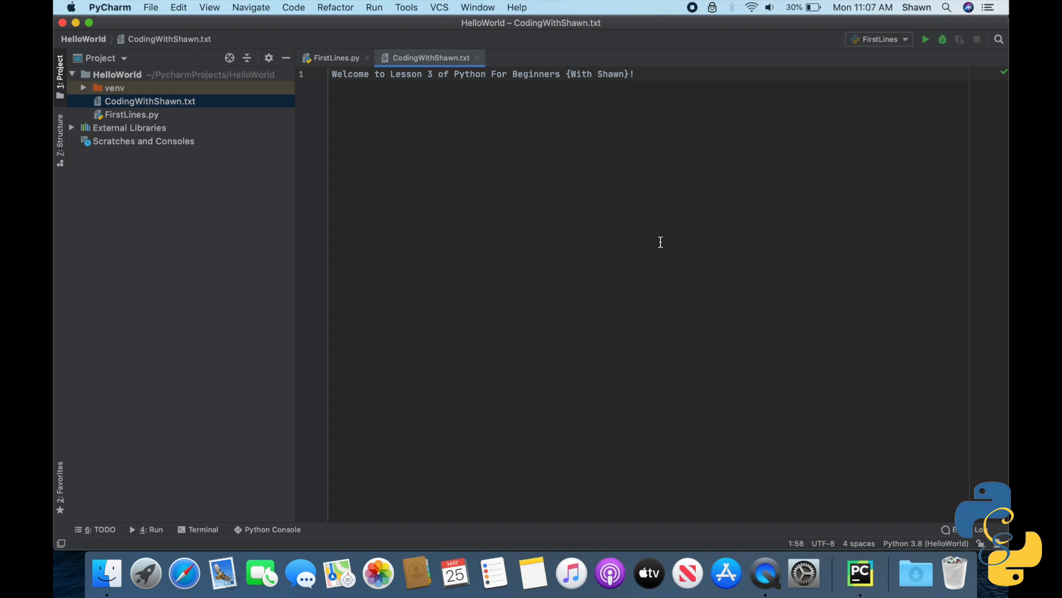
mouse_move(370, 31)
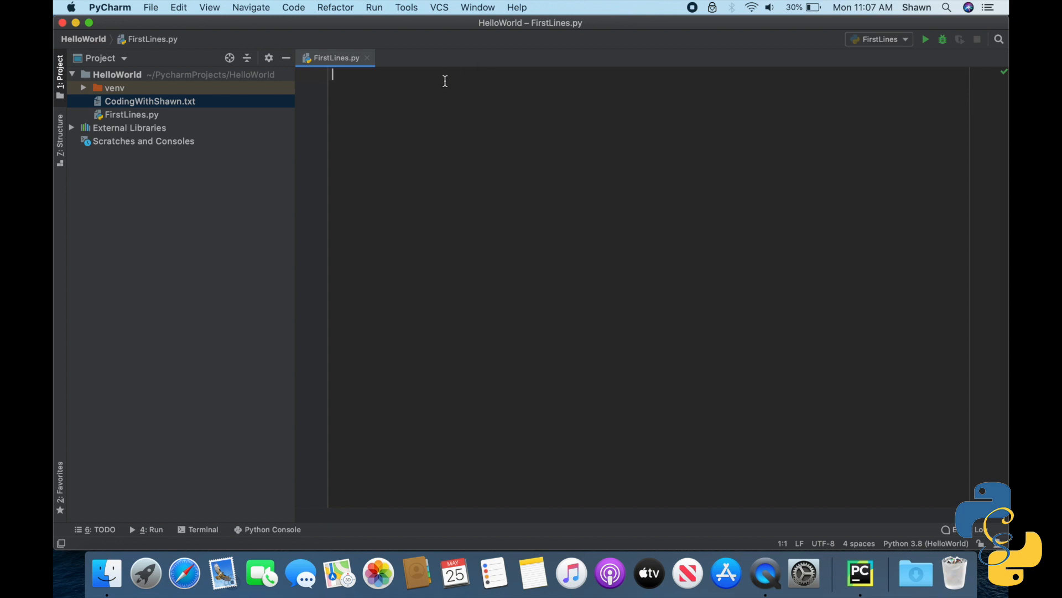
Close the text file and write print('Coding With Shawn') as FirstLines.py's first line.
text(print)
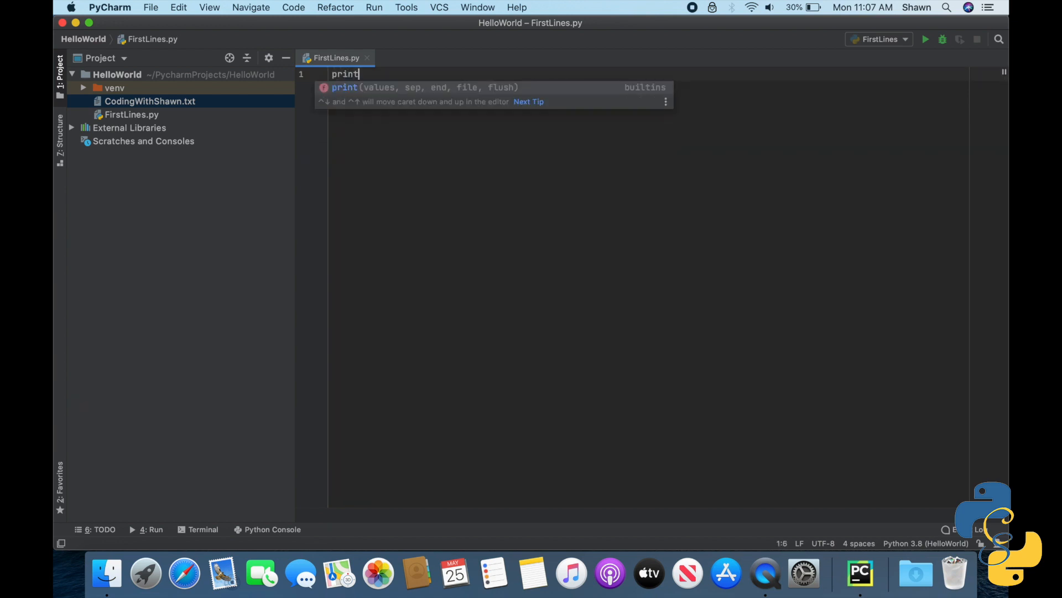
text(('s')
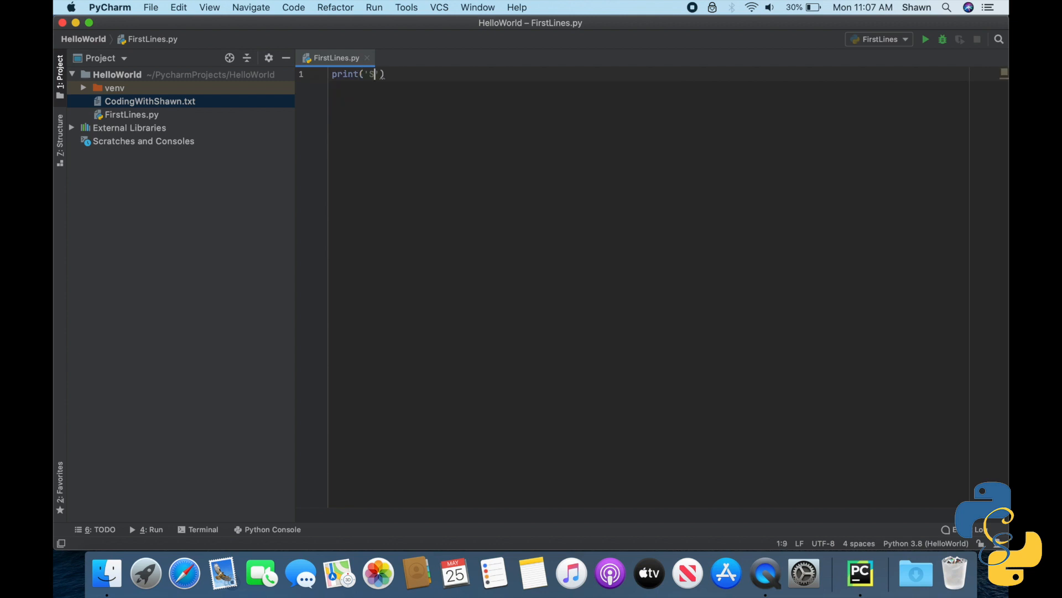
text(hawn)
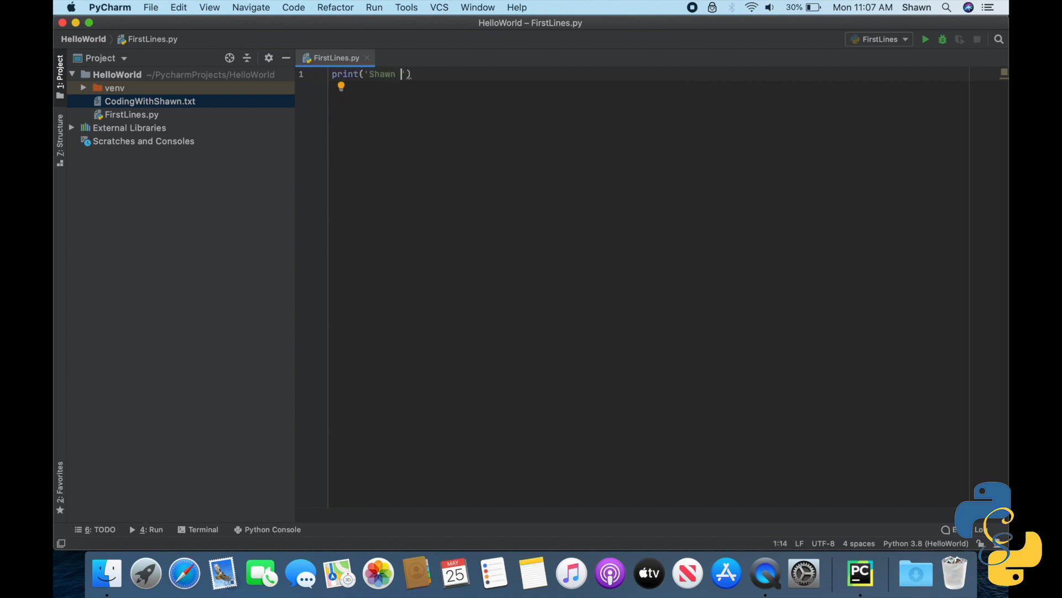
text(wn)
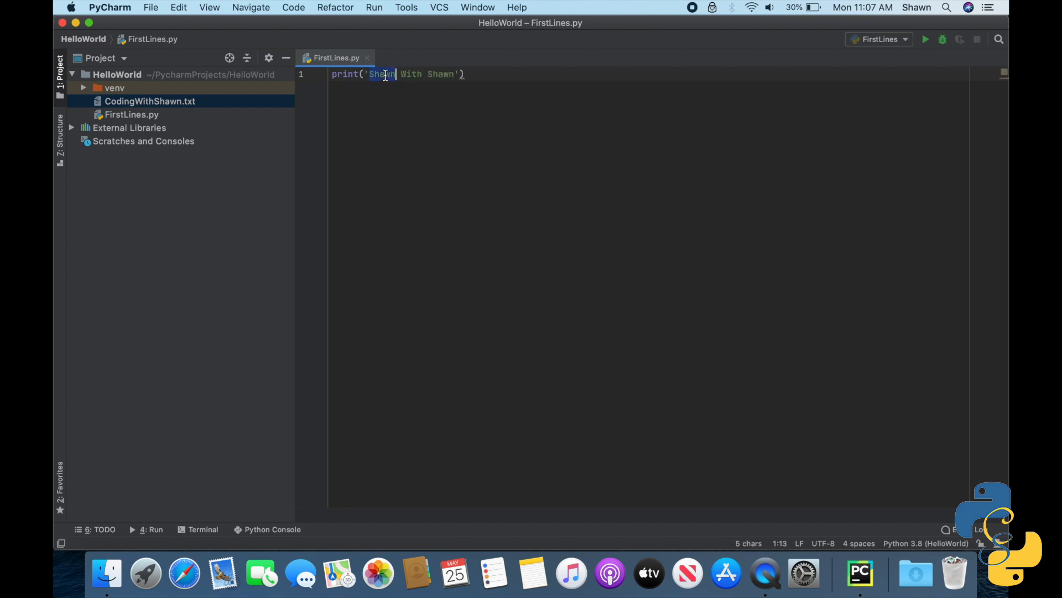
text(Coding)
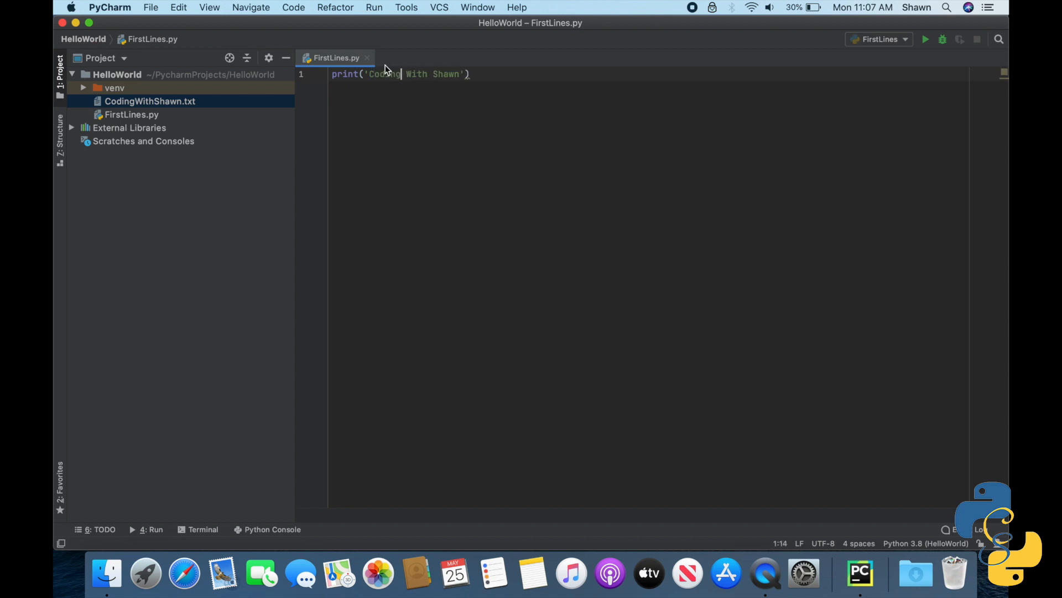
click(373, 8)
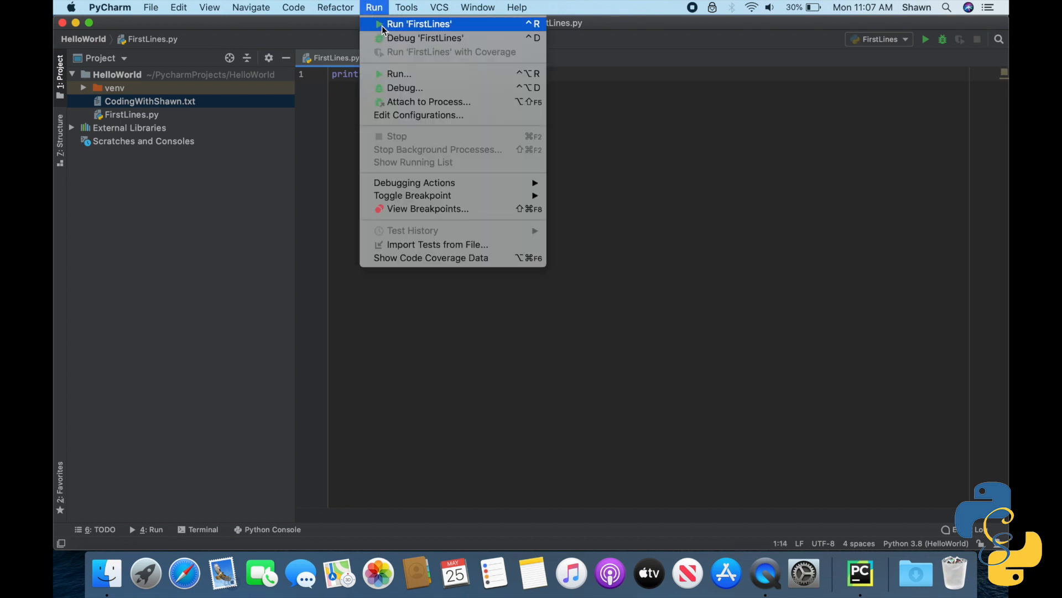
mouse_move(528, 28)
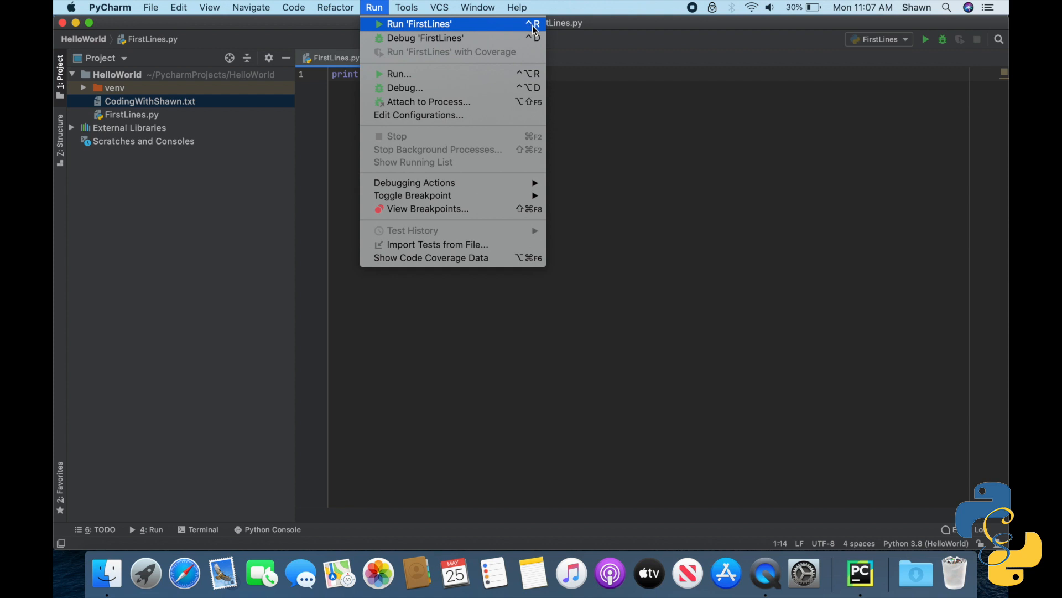
mouse_move(529, 34)
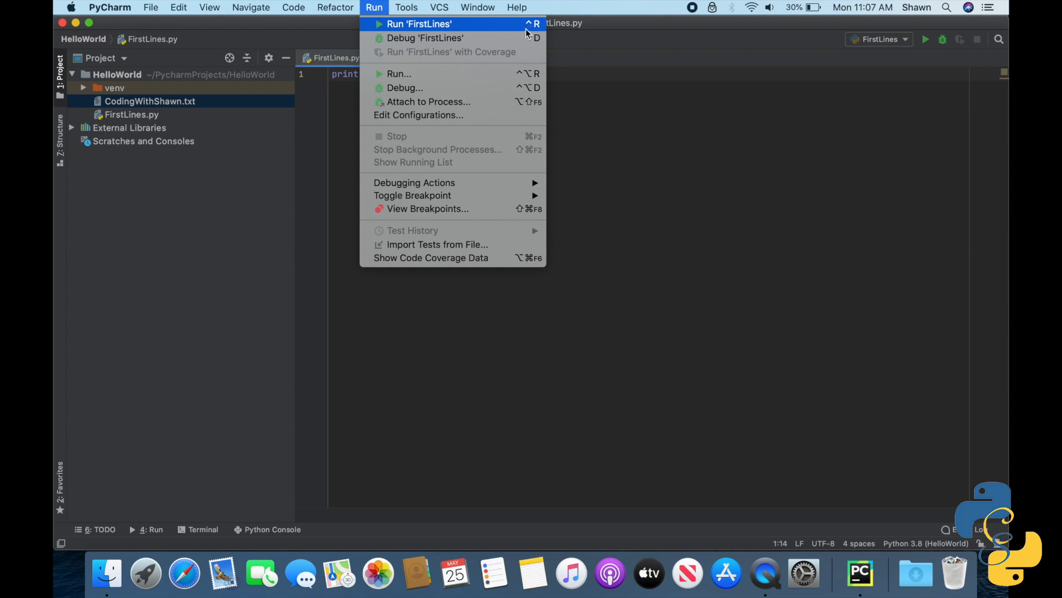
mouse_move(527, 30)
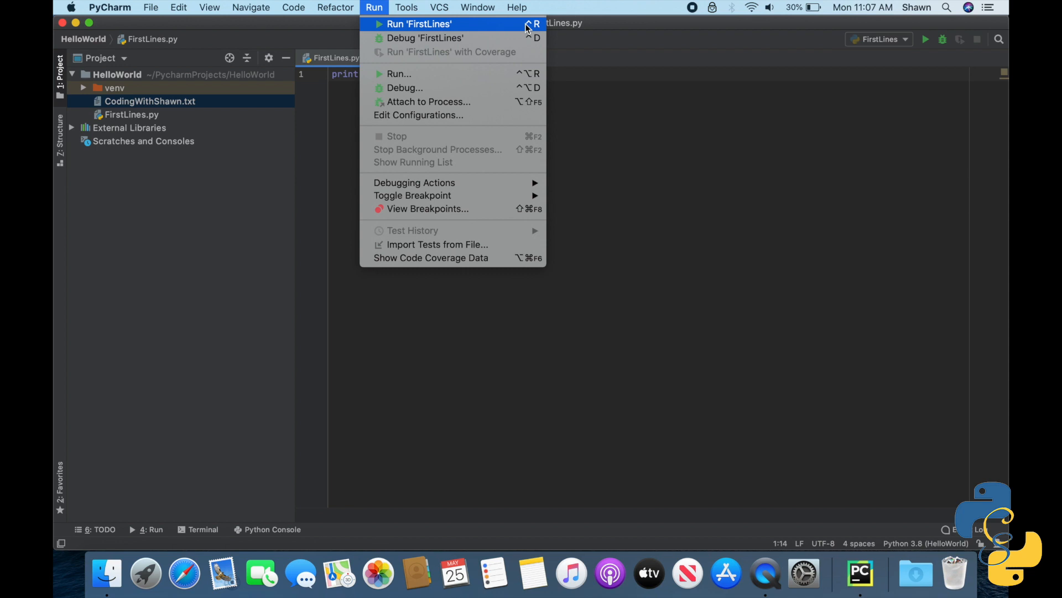
mouse_move(528, 28)
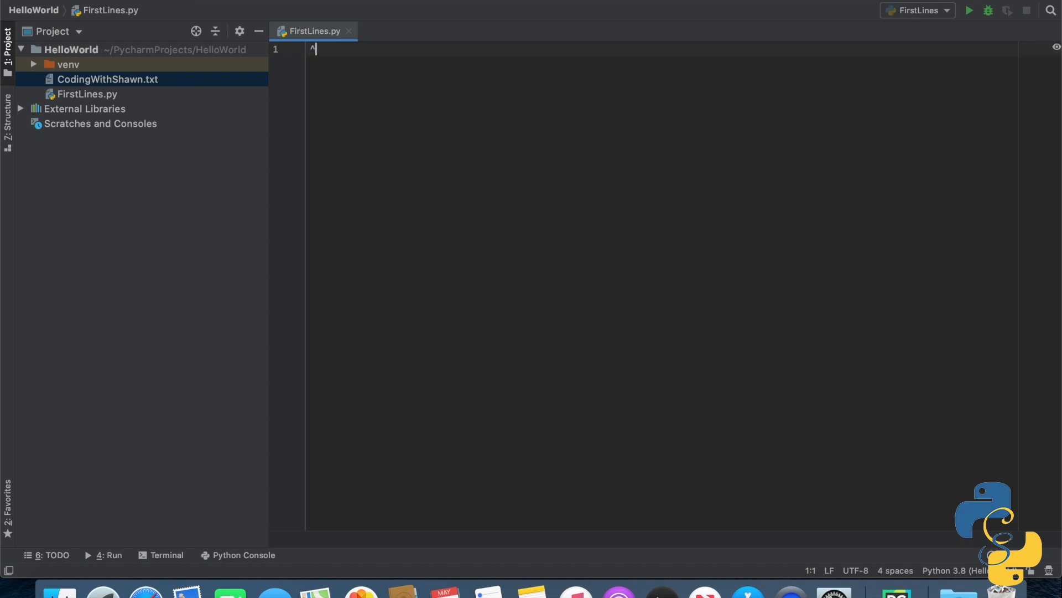
Demonstrate the ^ operator, then delete it to leave FirstLines.py blank.
text(^)
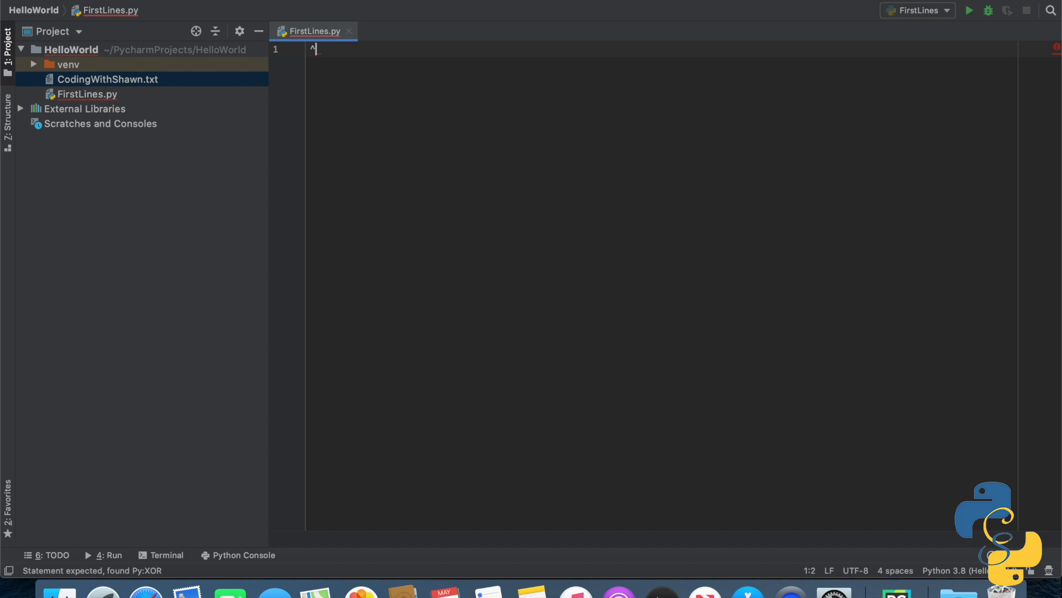
key(backspace)
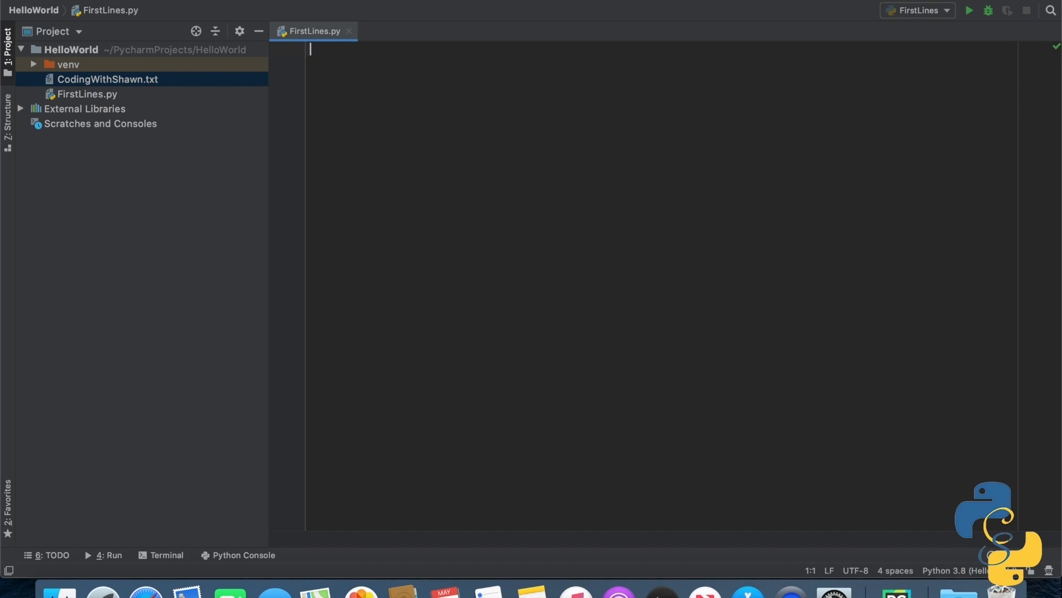
Write print(Coding With Shawn) without quotes around the words.
text(print()
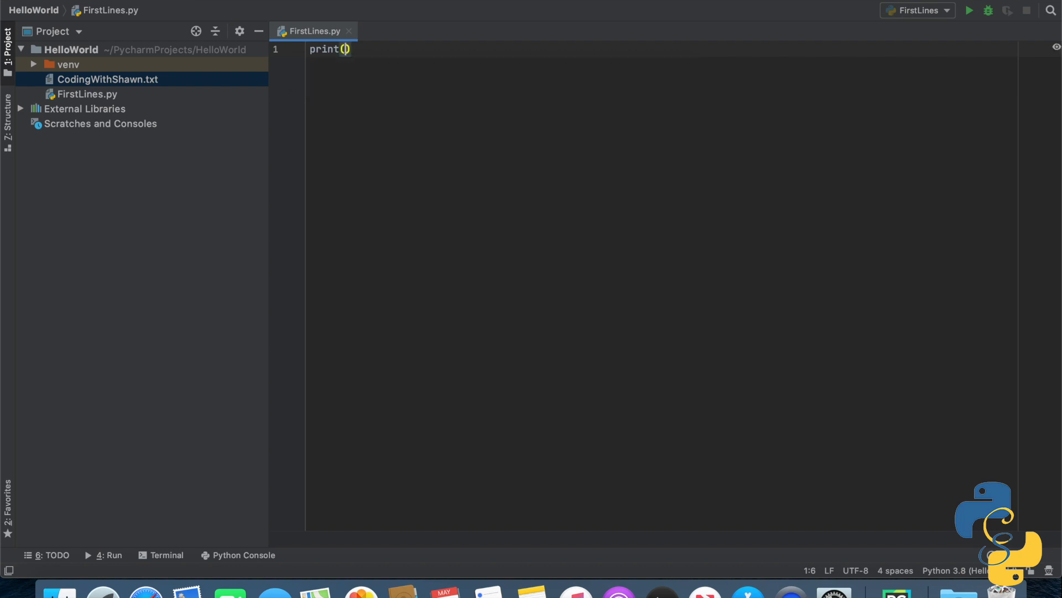
text(()
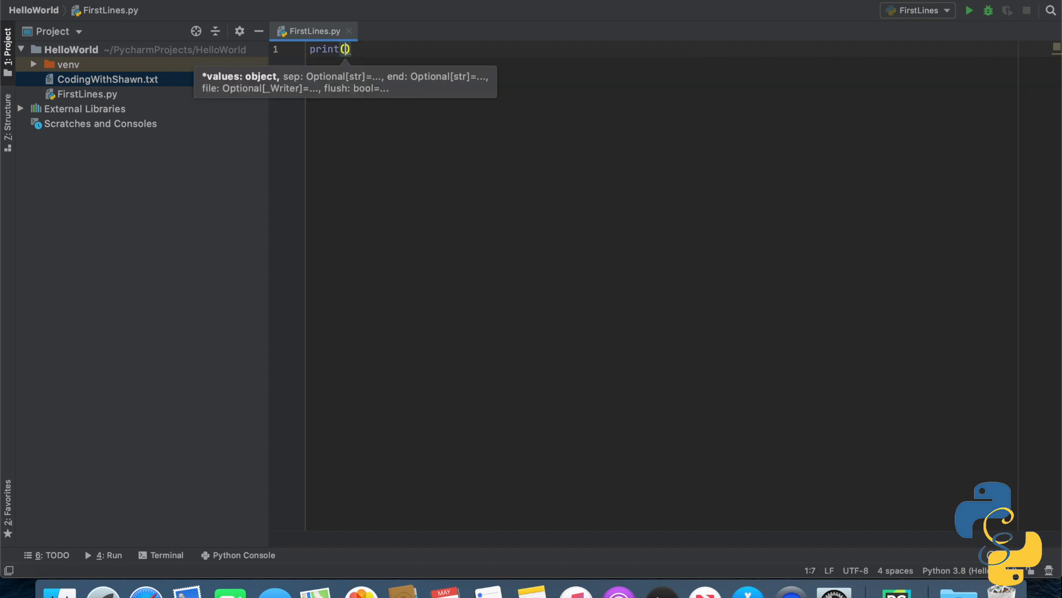
text(Coding)
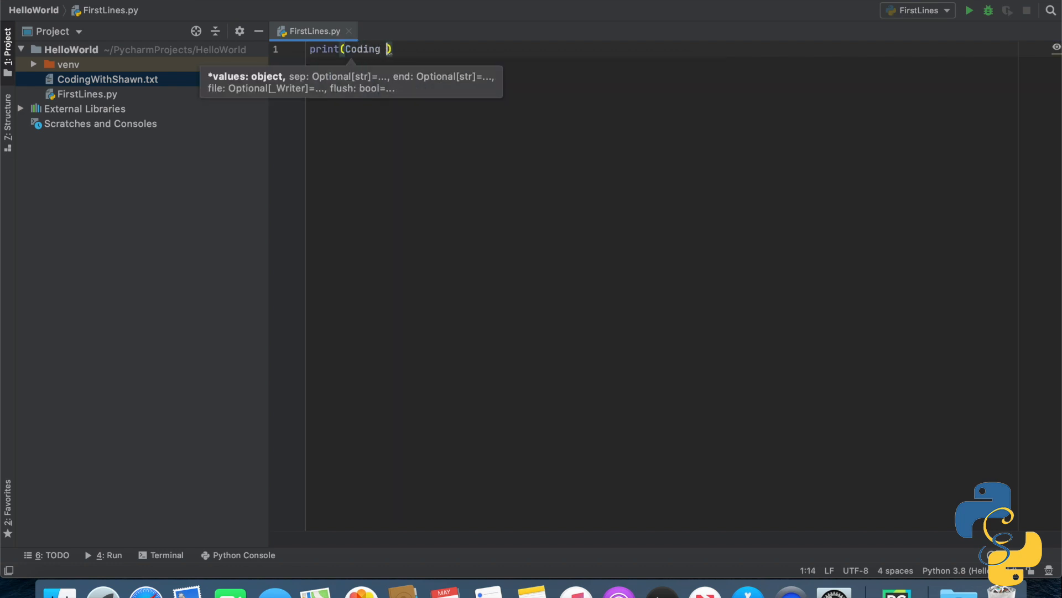
text(With)
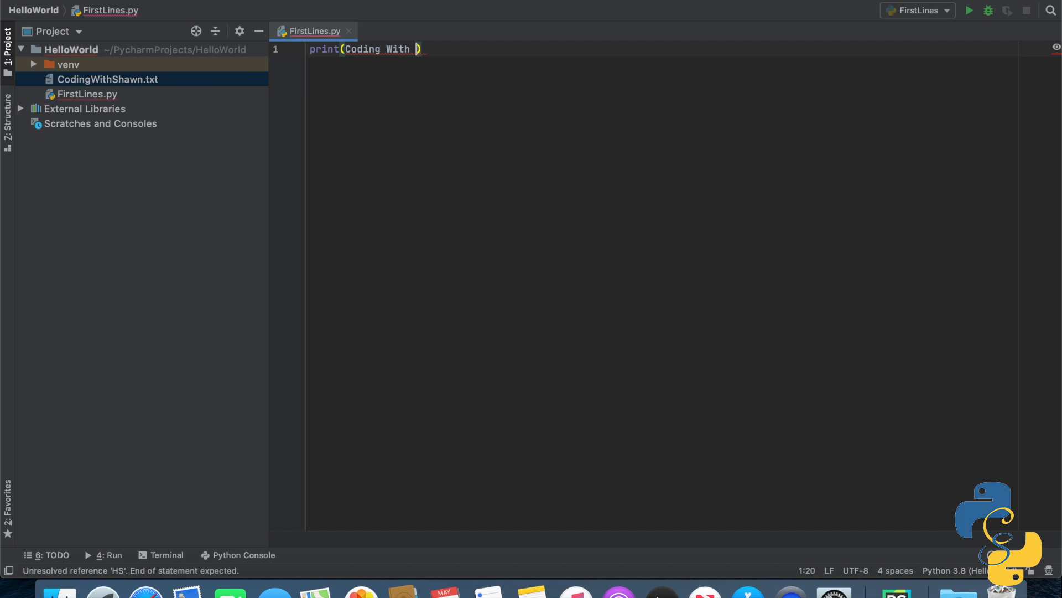
text(Shawn)
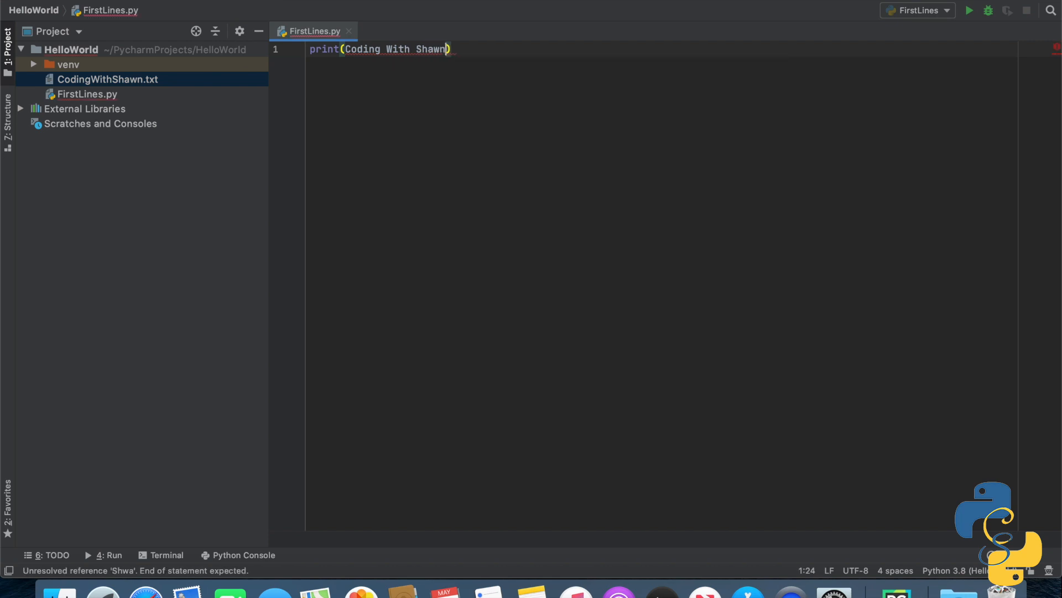
Run the script and highlight the resulting SyntaxError traceback in the Run panel.
click(969, 10)
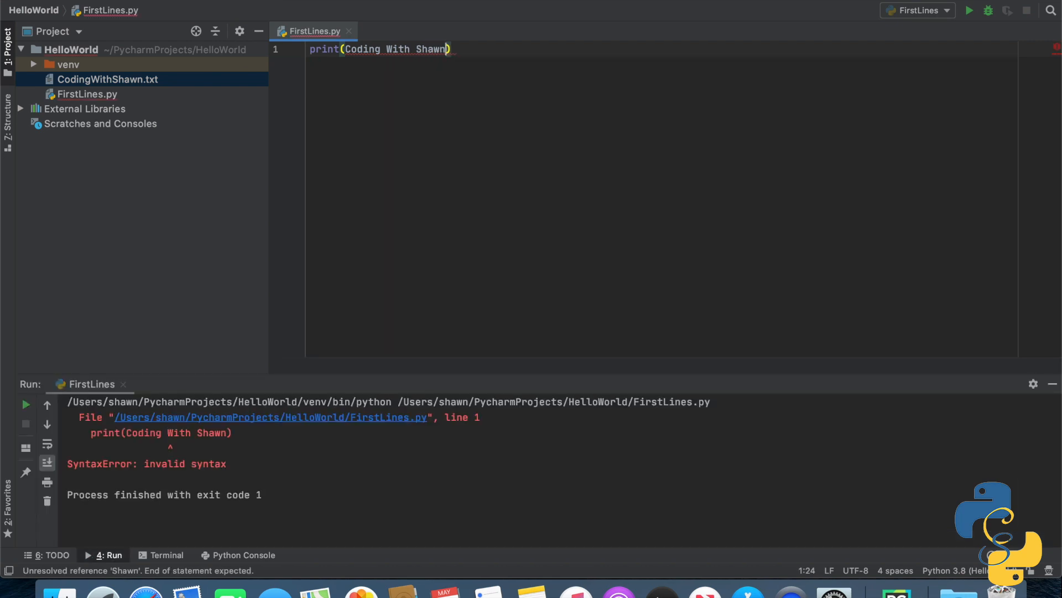
double_click(88, 463)
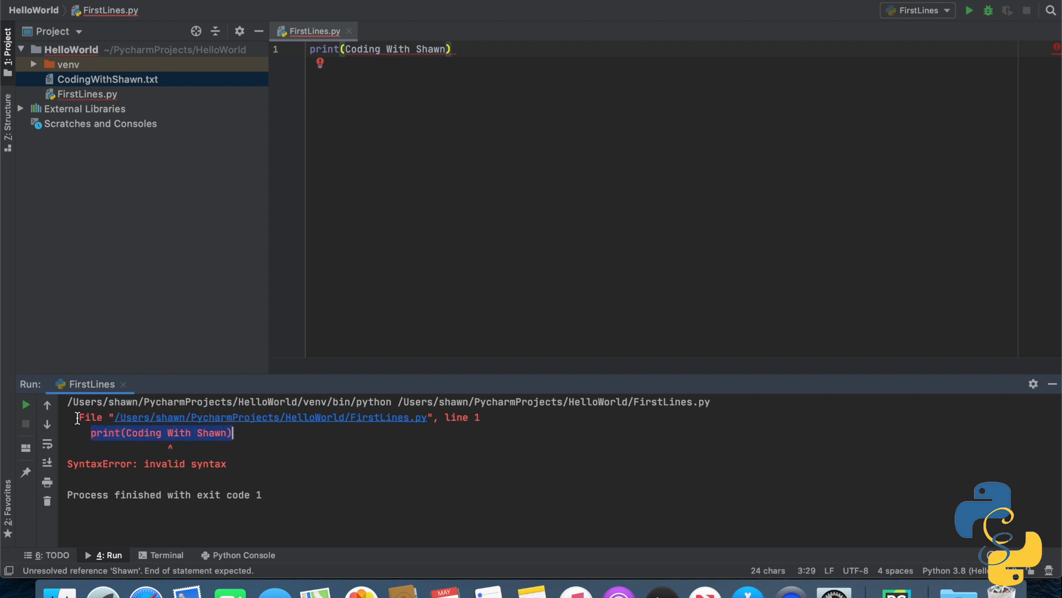
drag(78, 417, 395, 432)
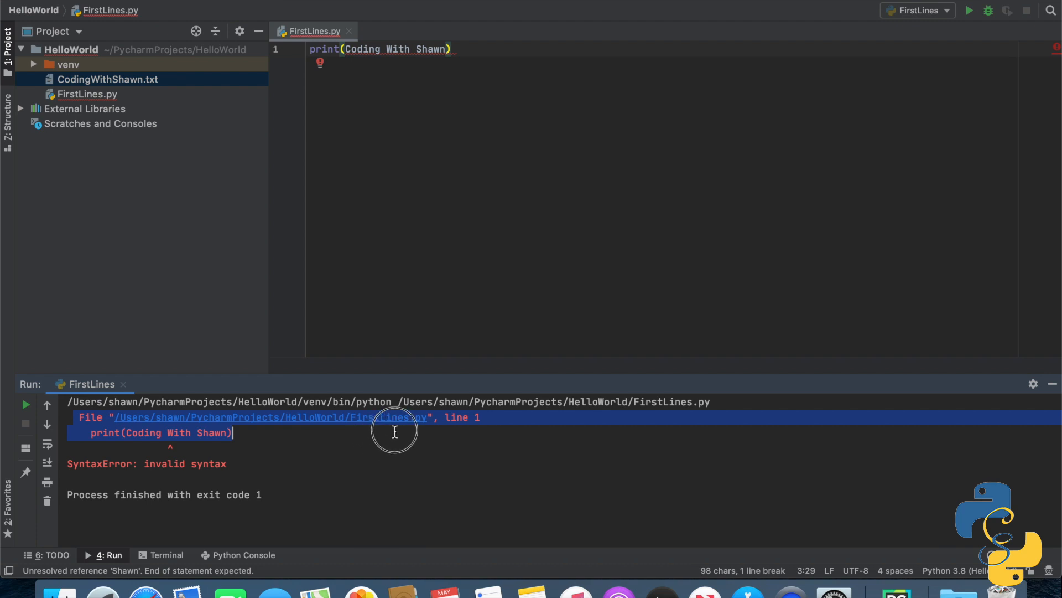
click(446, 417)
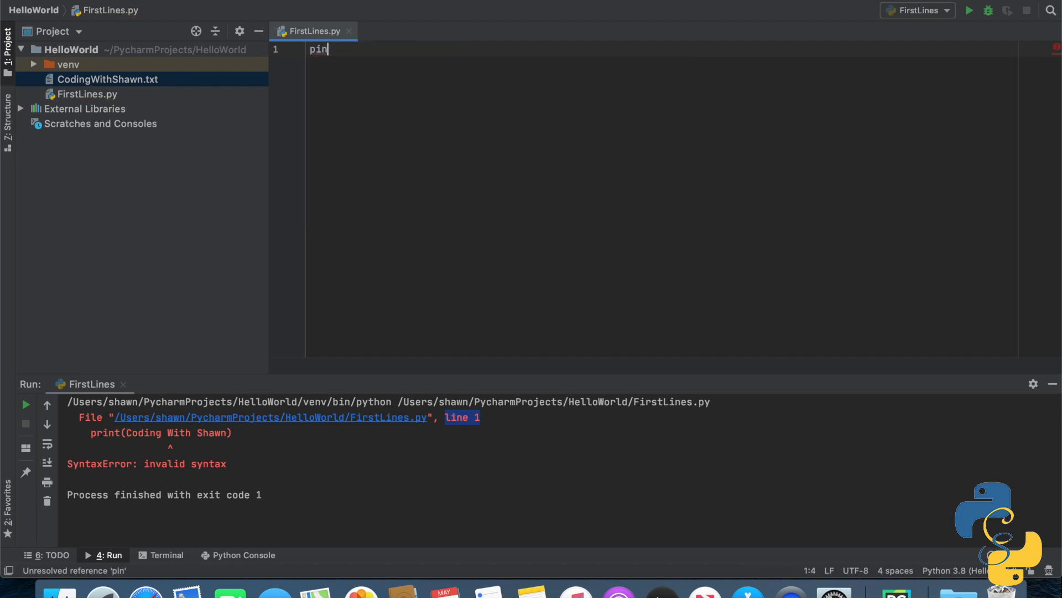
text(t)
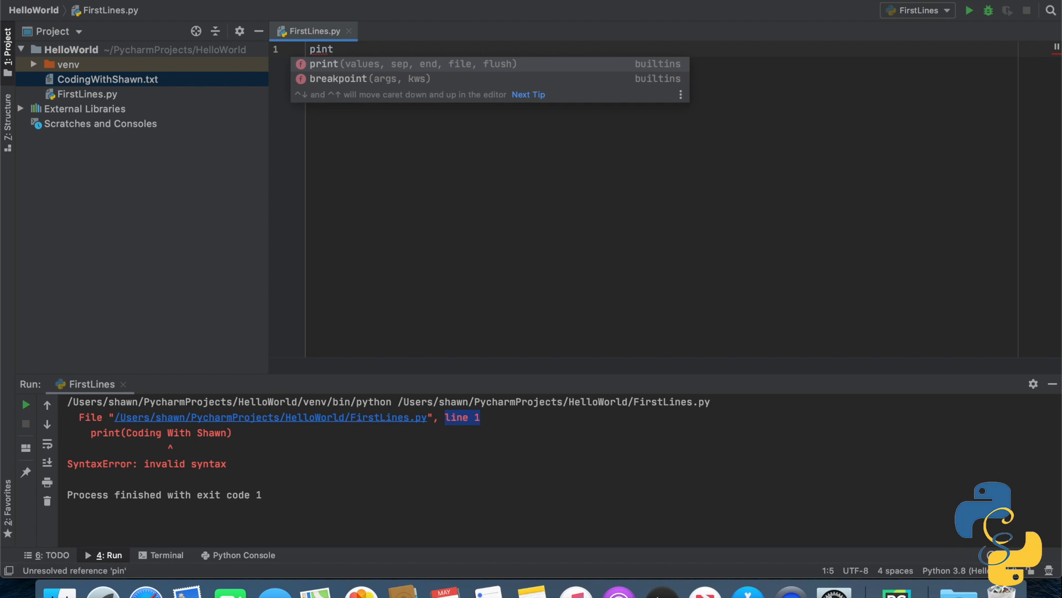
text(())
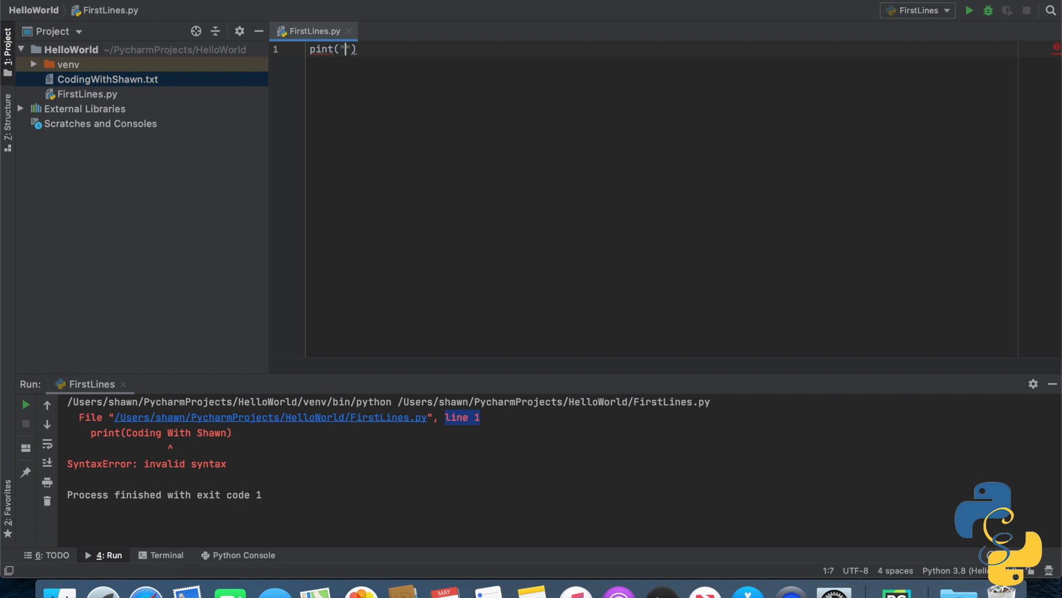
text(Coding With)
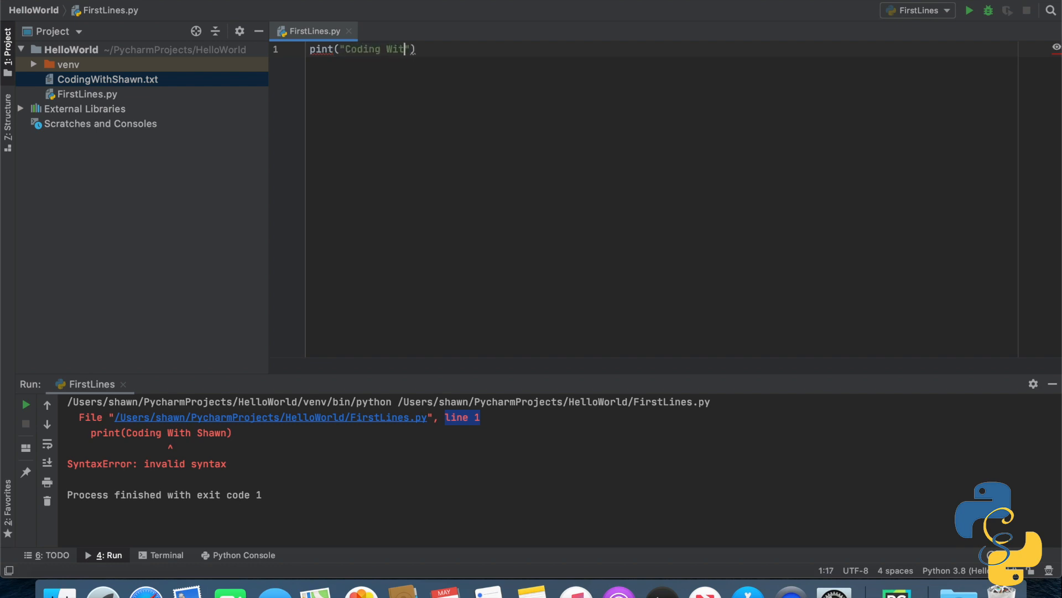
text(Shawn)
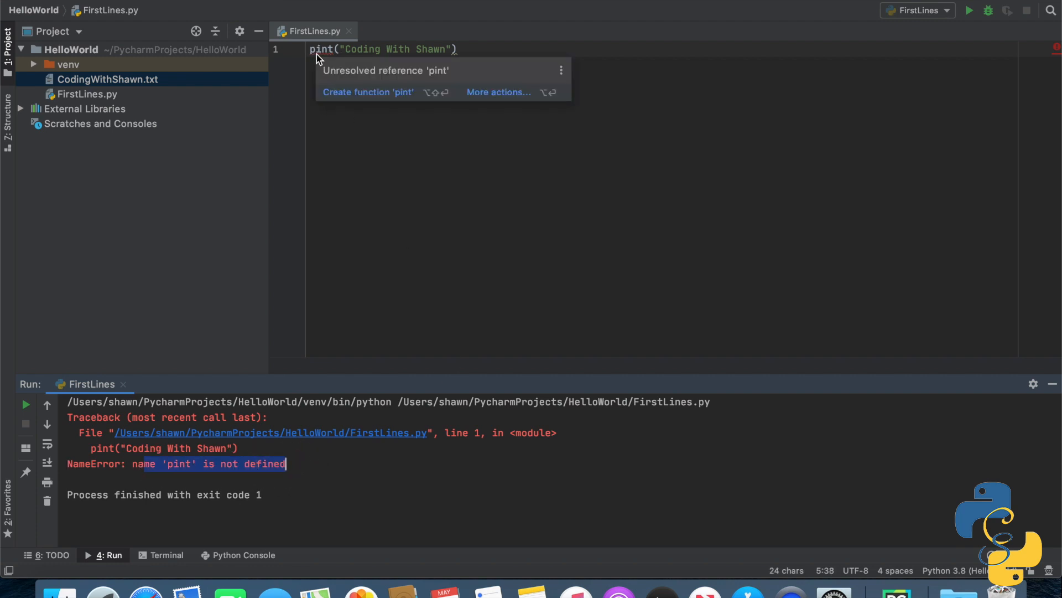
click(346, 48)
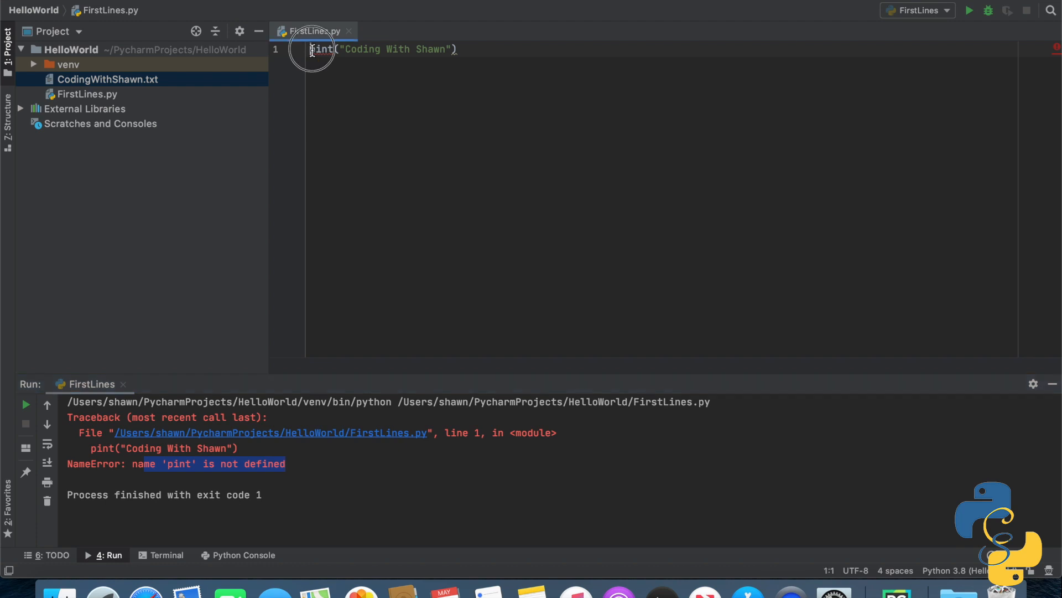
double_click(322, 49)
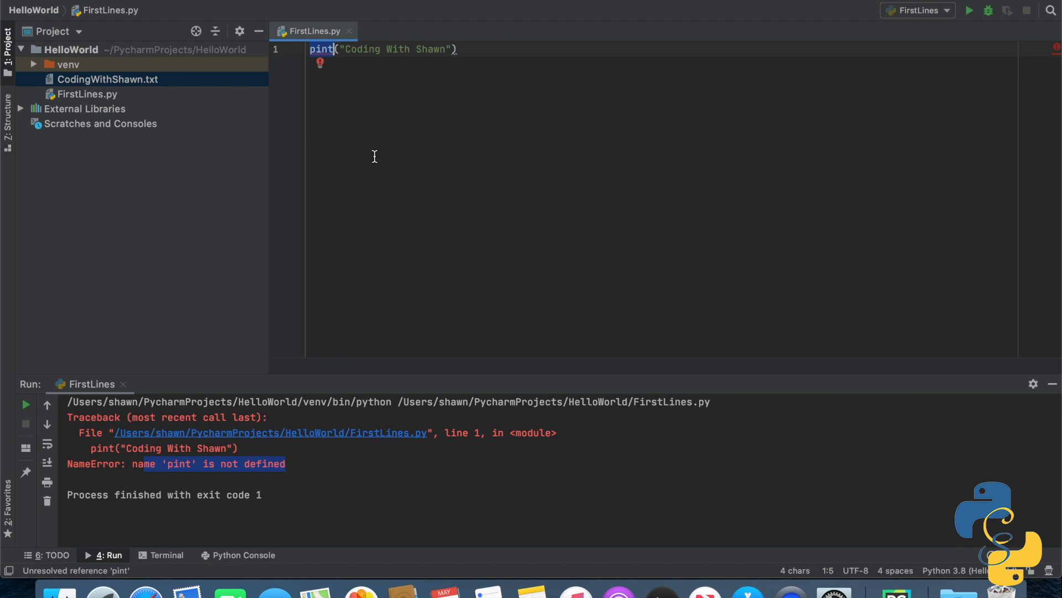
mouse_move(374, 153)
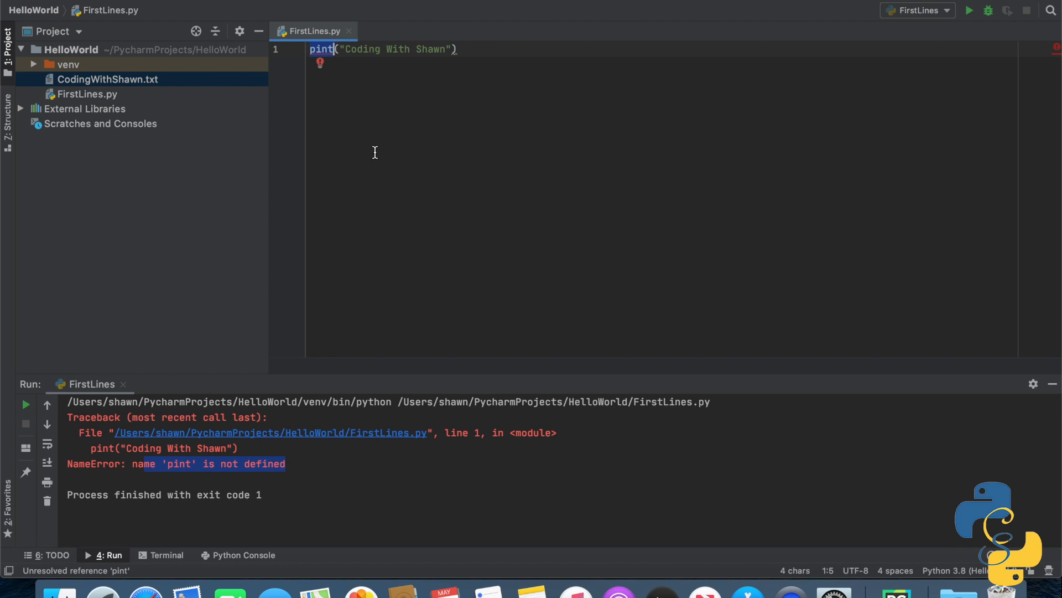
double_click(431, 48)
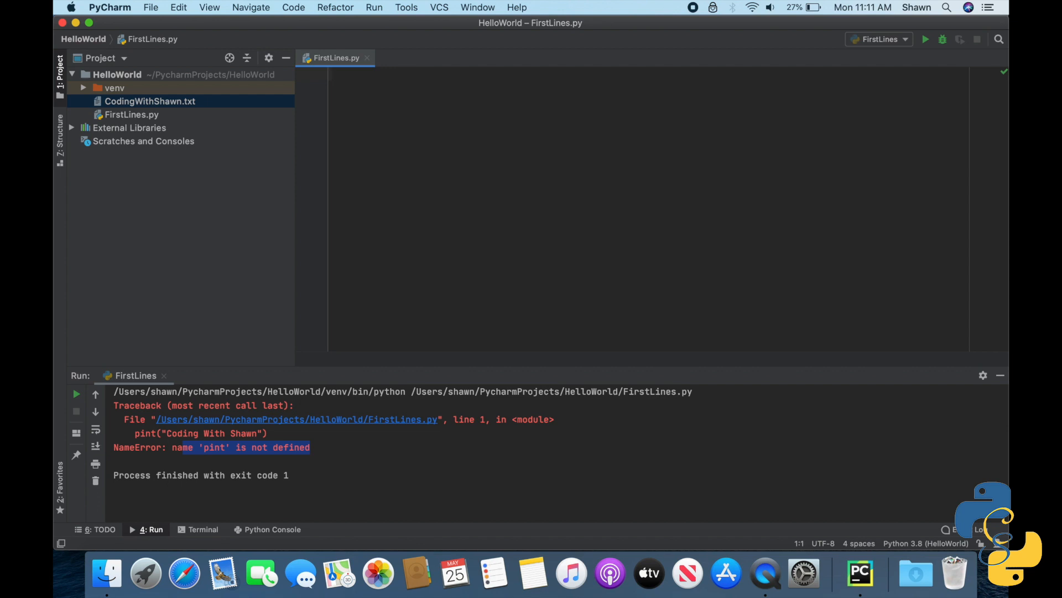
Run print(2+2) to output 4, then replace it with a bare 2+2.
text(print()
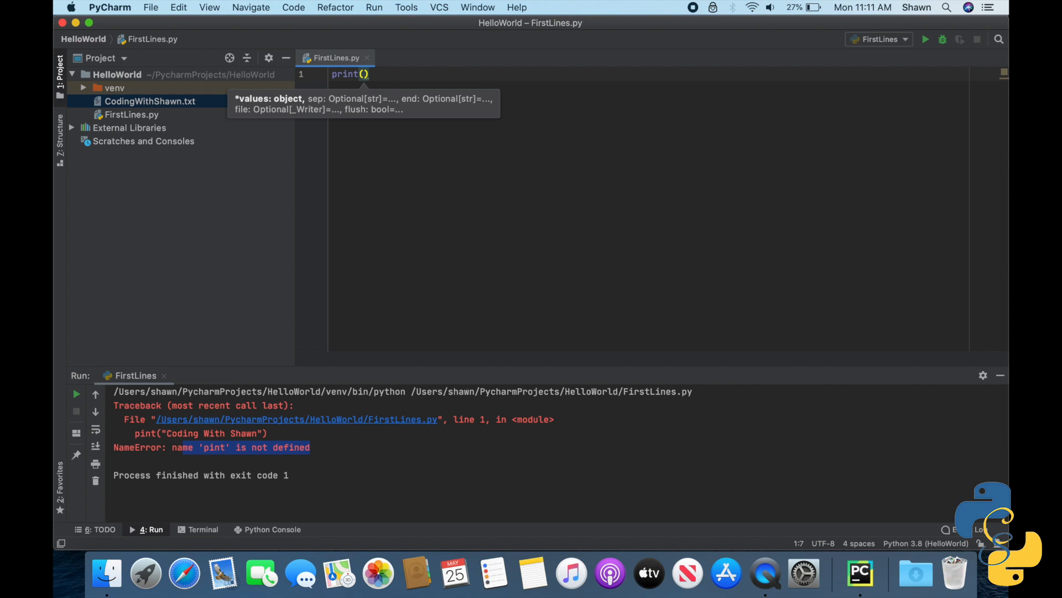
text(2)
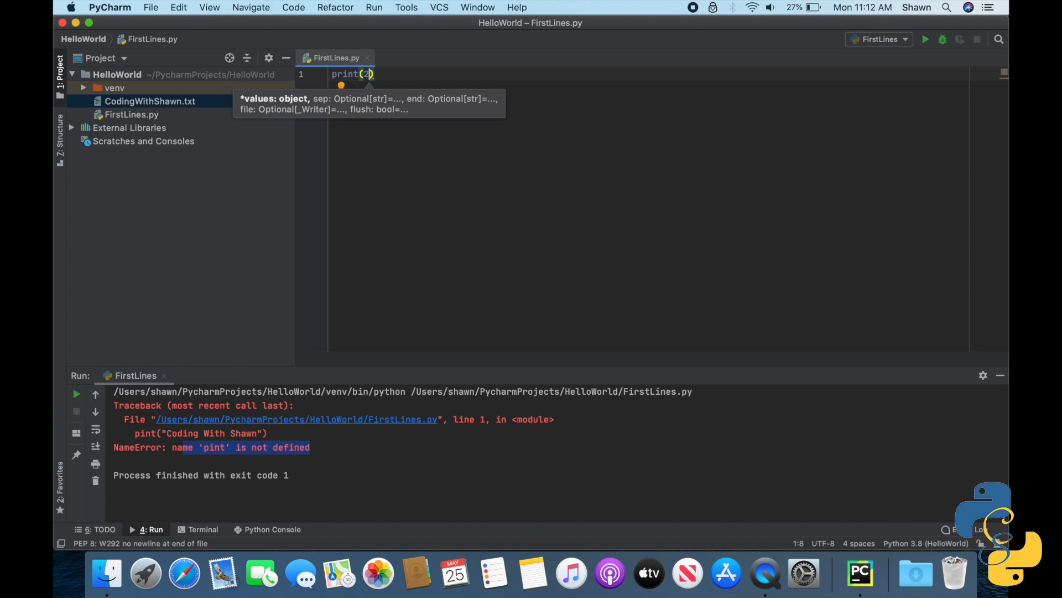
text(+2)
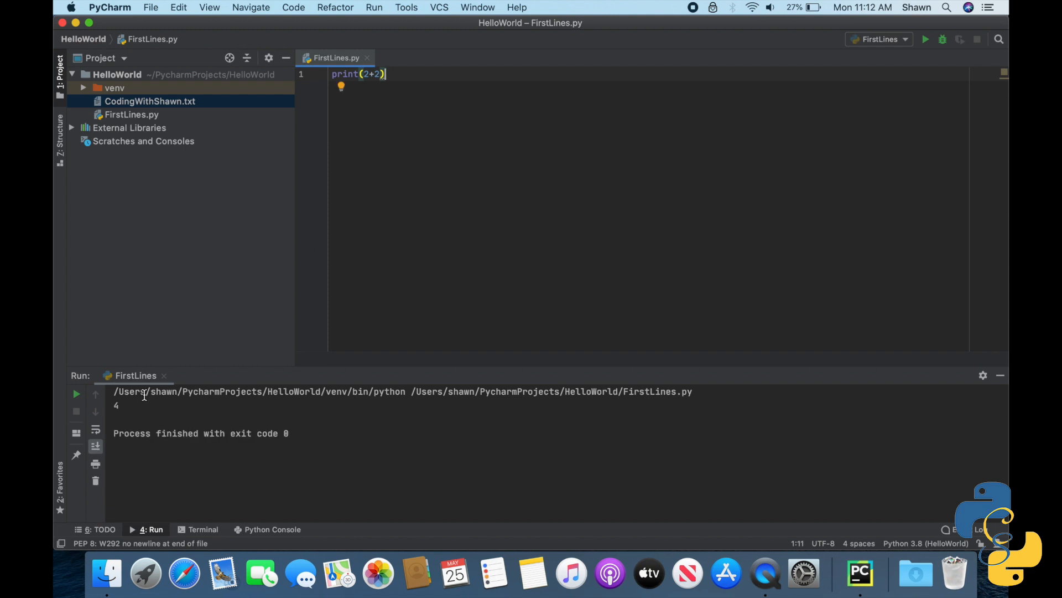
double_click(117, 405)
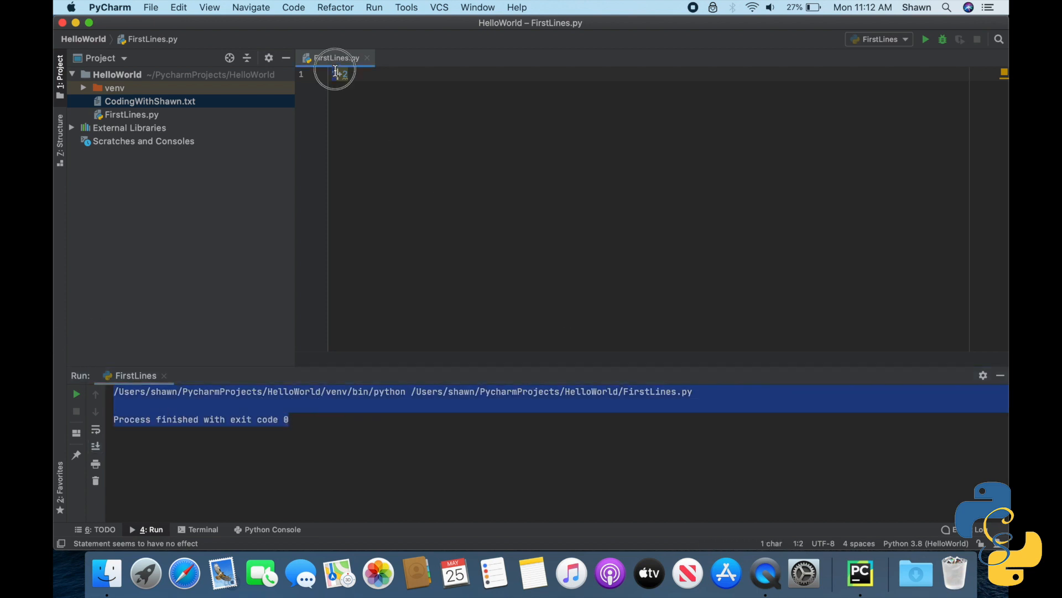
text(2+2)
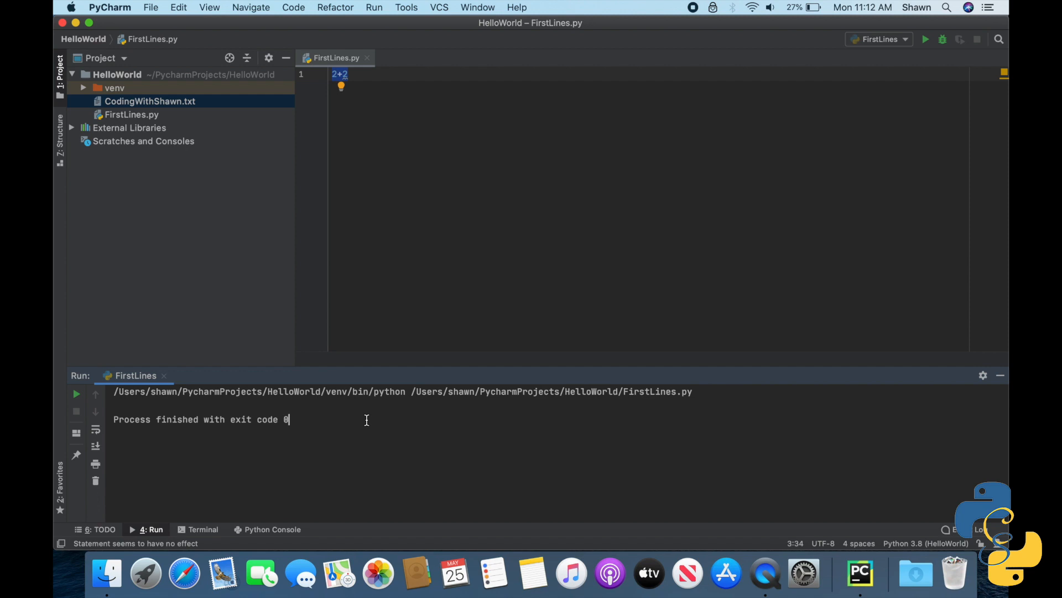
mouse_move(319, 410)
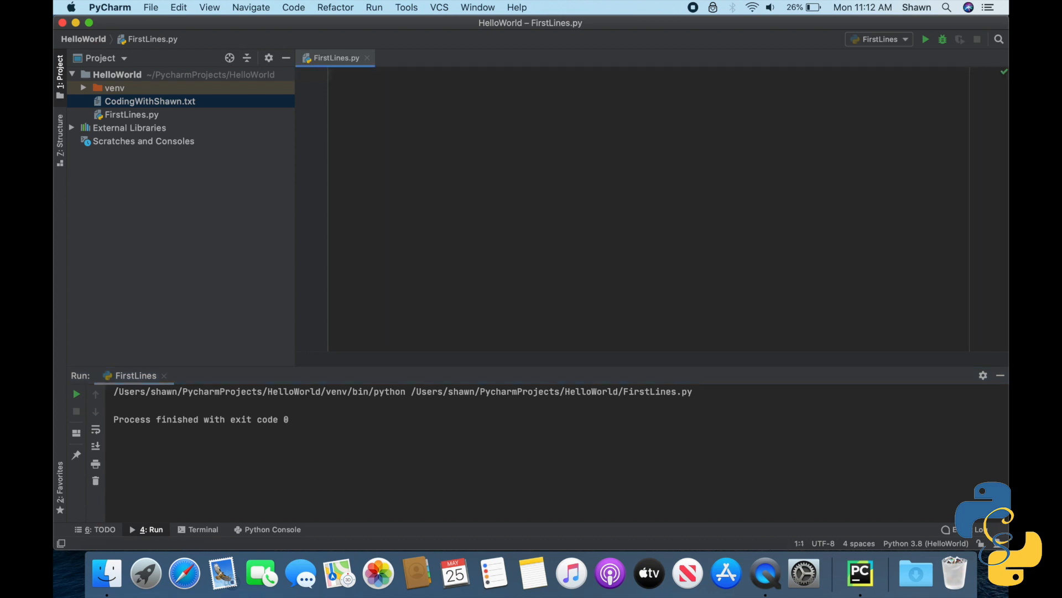
Run print(2-2), then change it to print(6-2) and run again.
text(print()
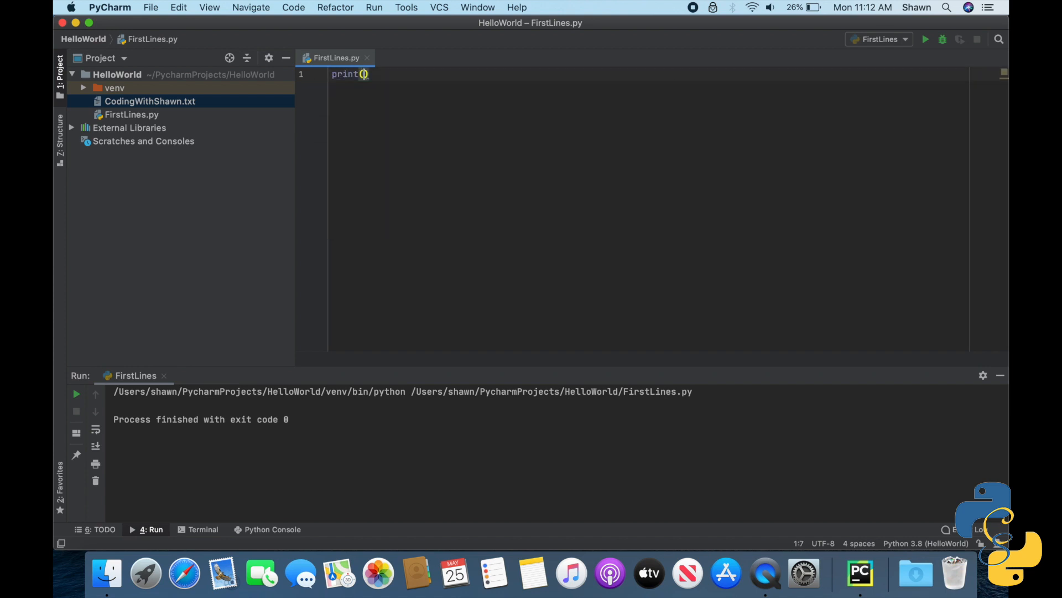
text(2)
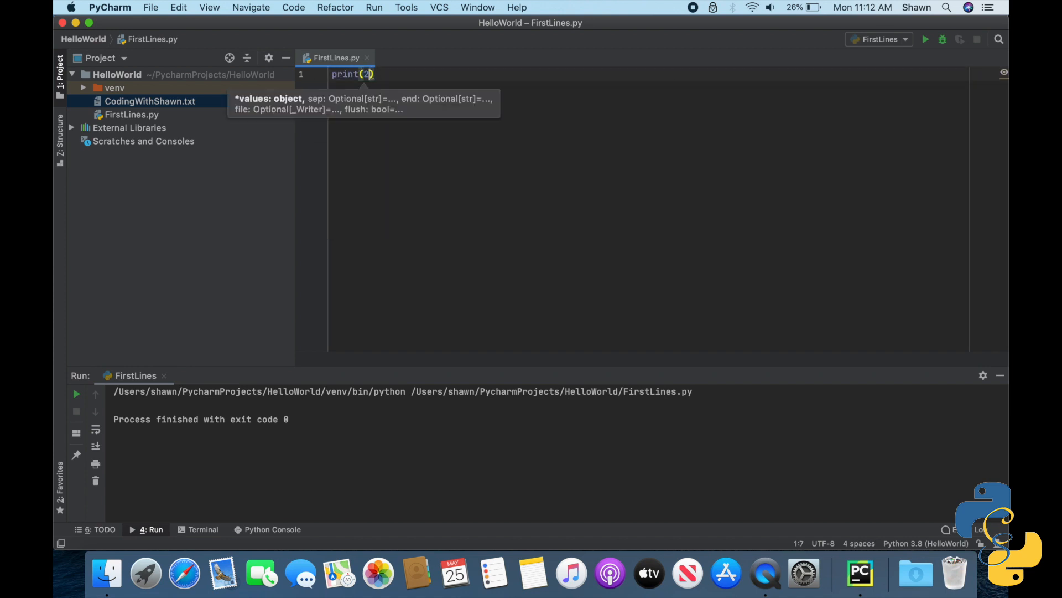
text(-)
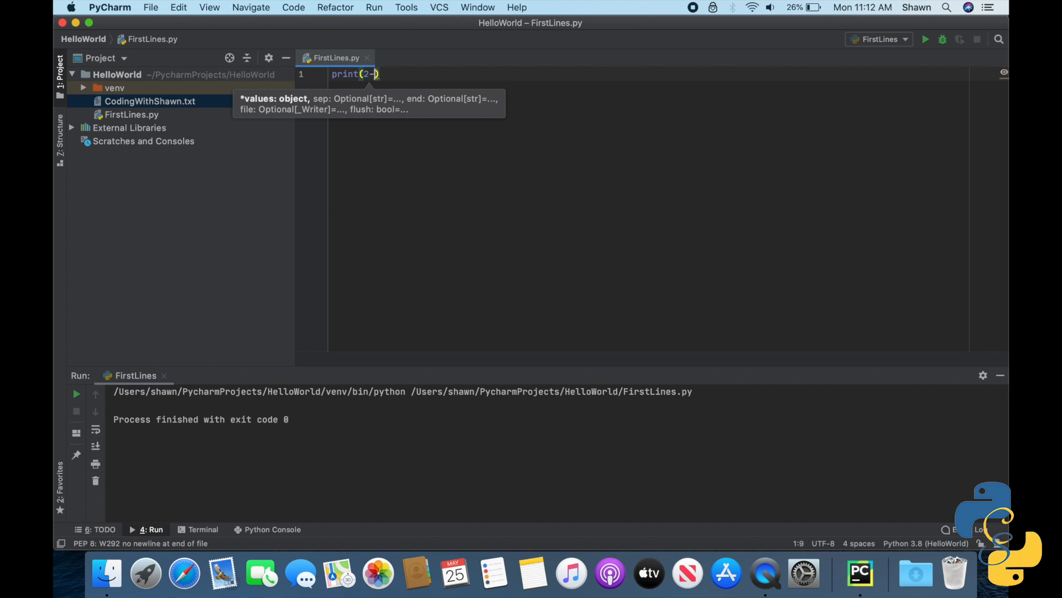
text(2)
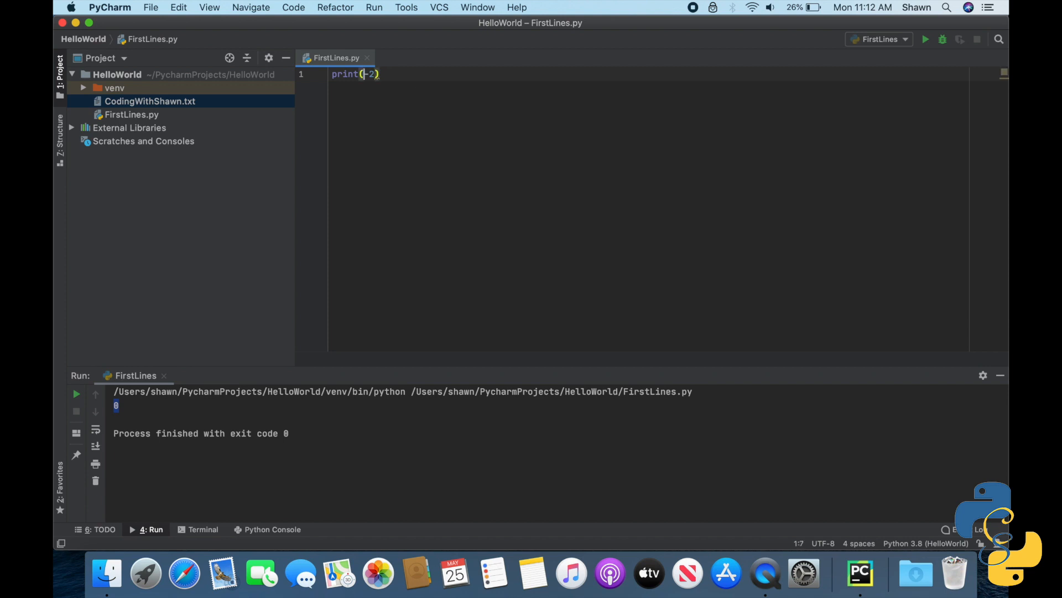
text(6)
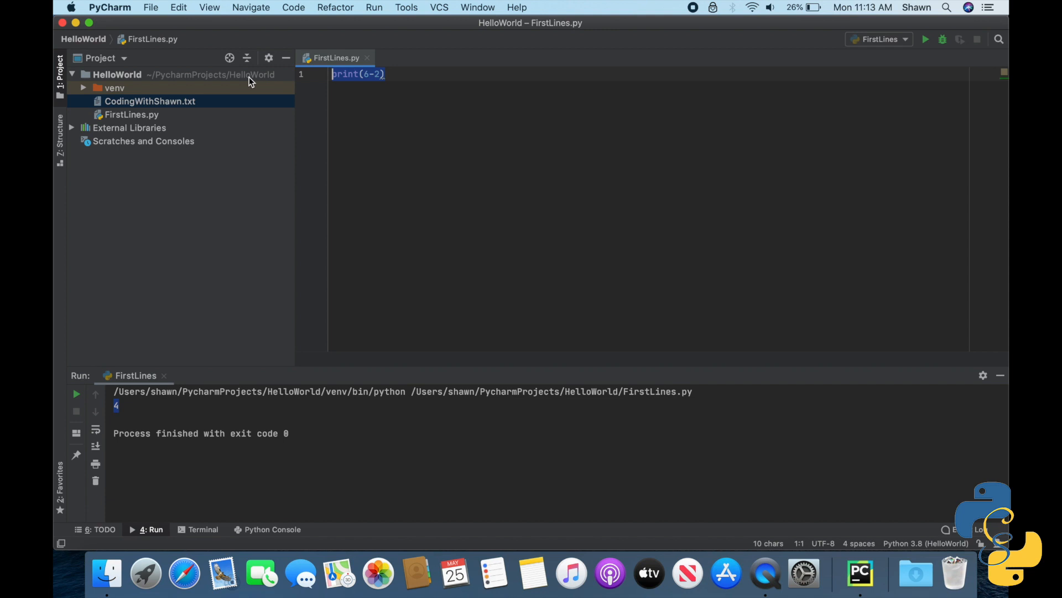
key(Backspace)
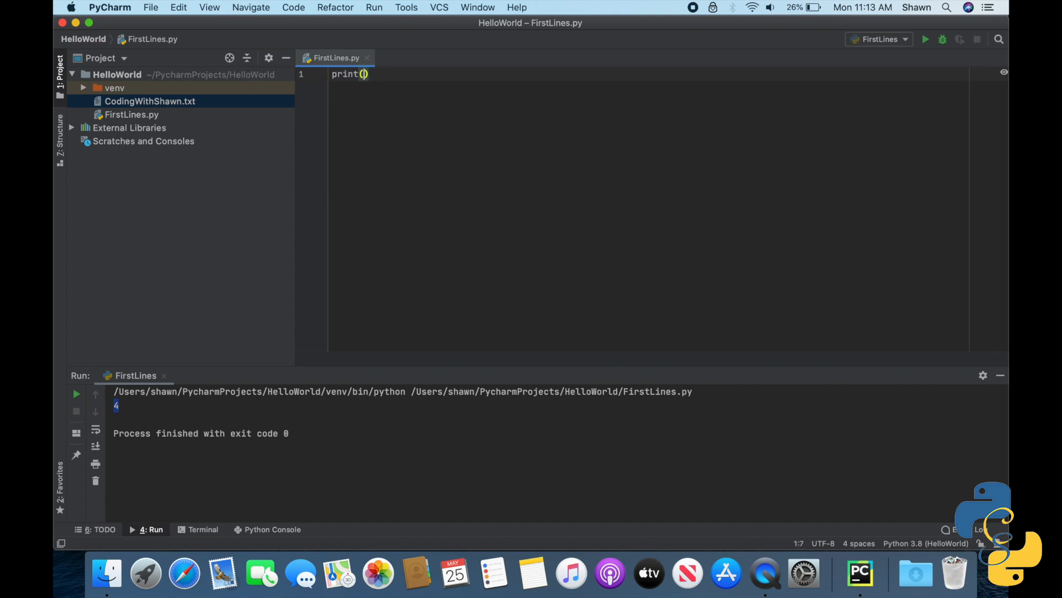
text(4234423)
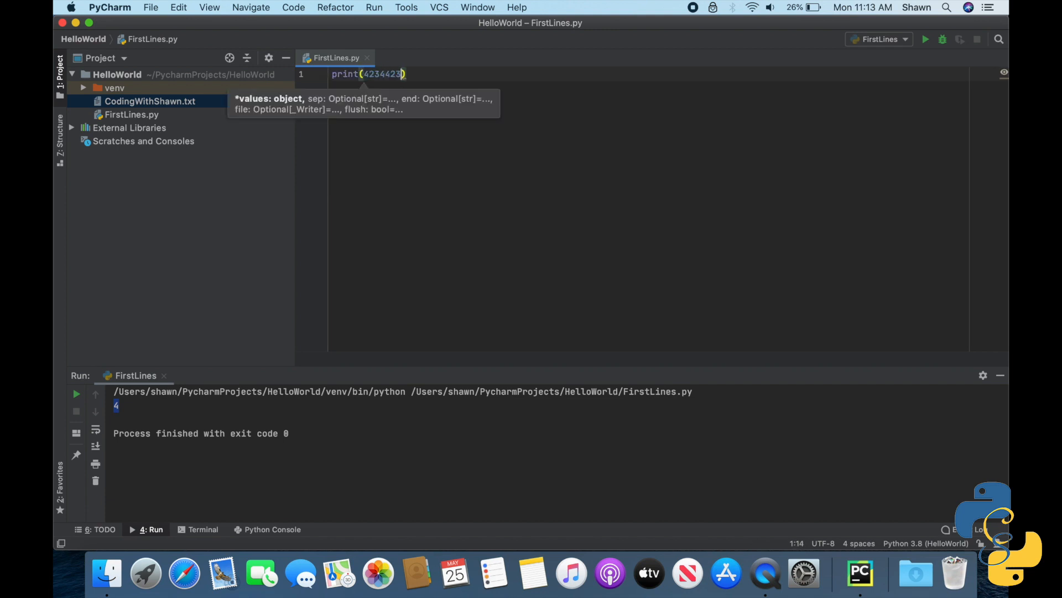
text(234-2348742)
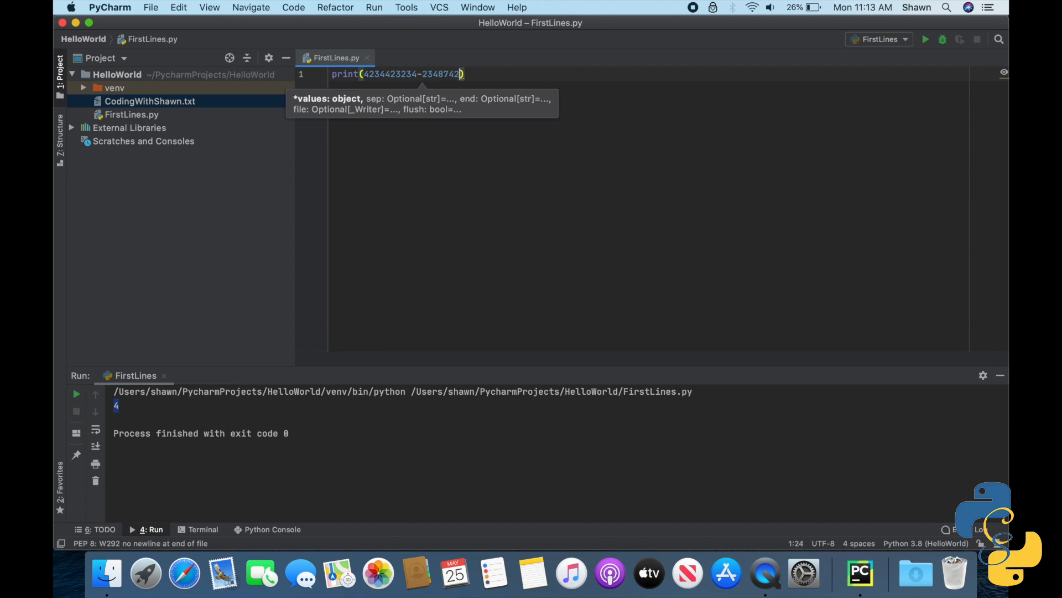
text(387)
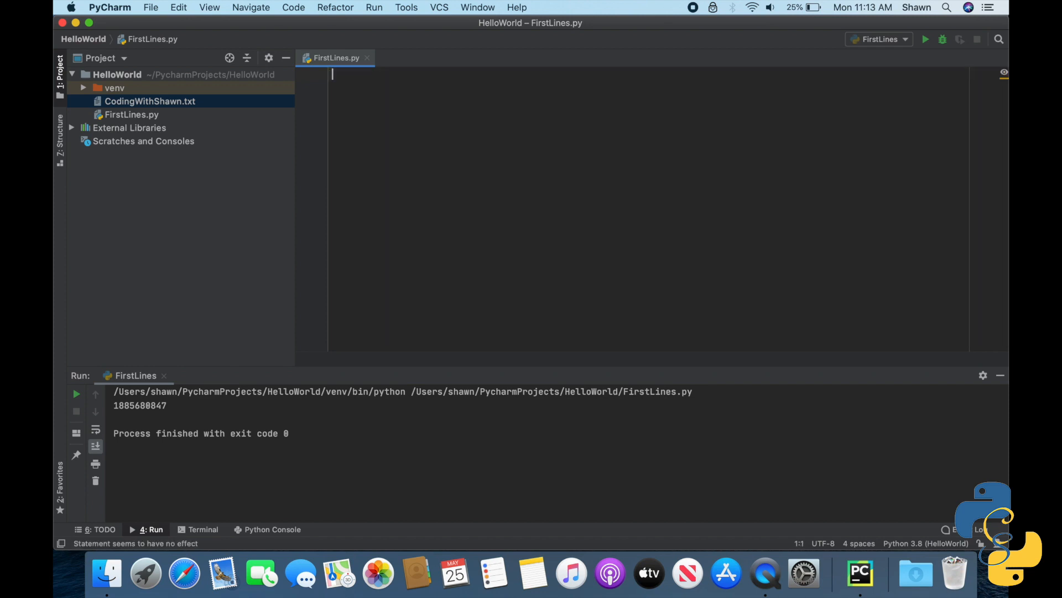
Clear stray characters, run print(7*7), and highlight the 49 output.
text(z)
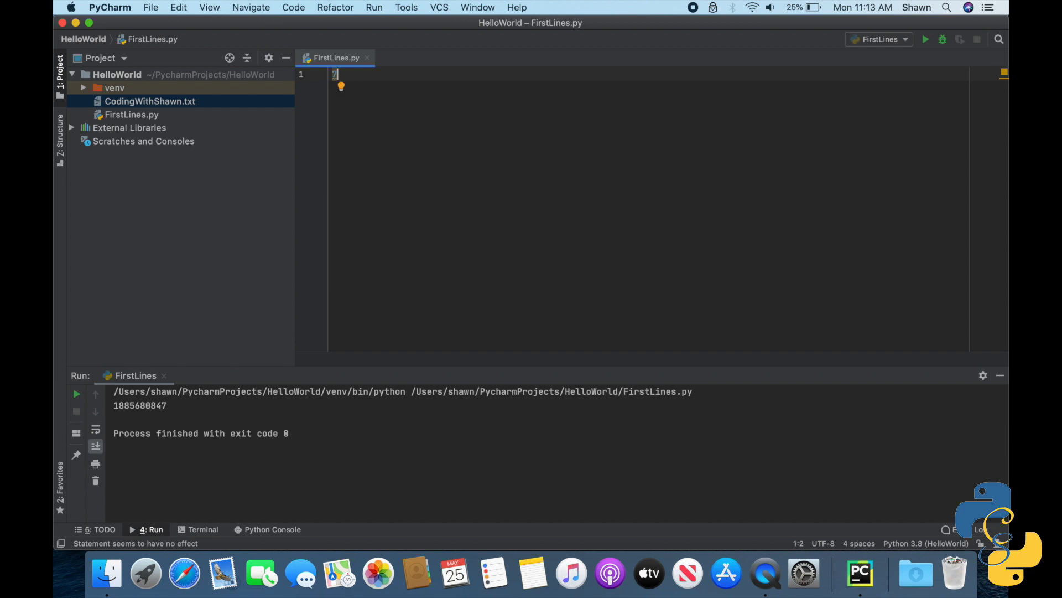
text(x)
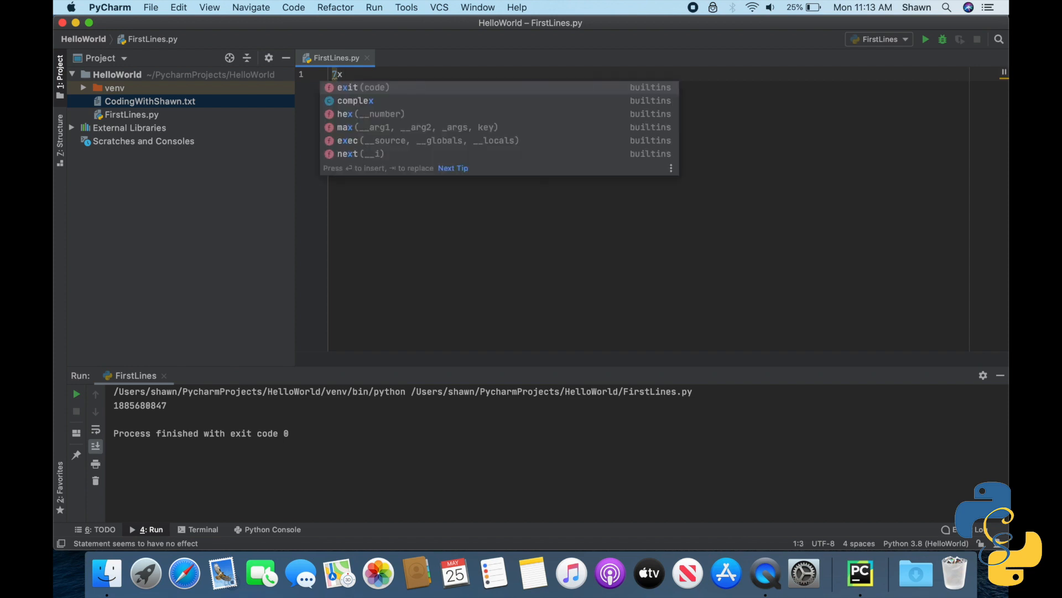
text(7)
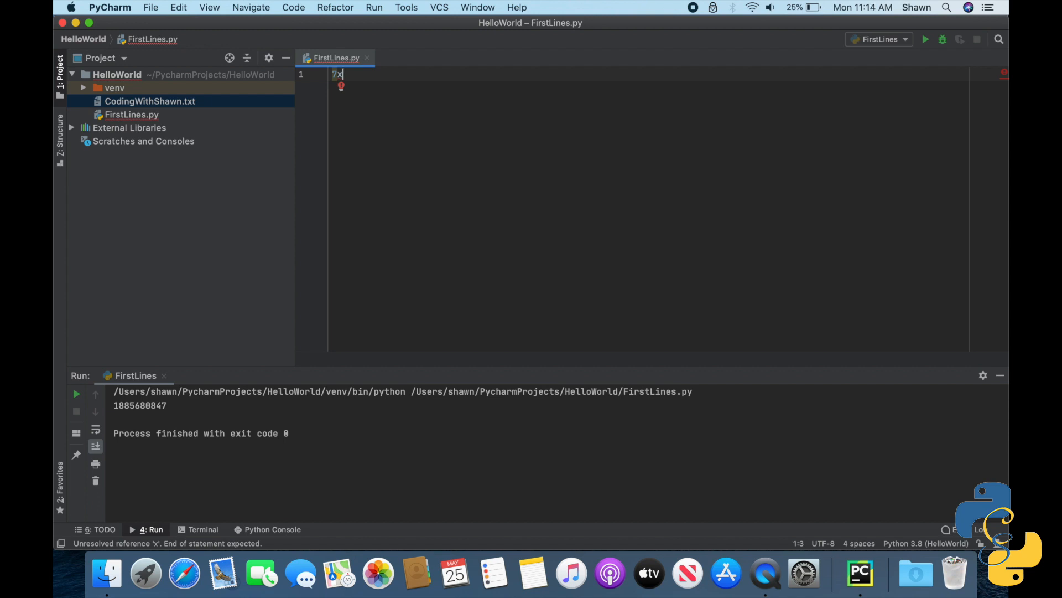
key(backspace)
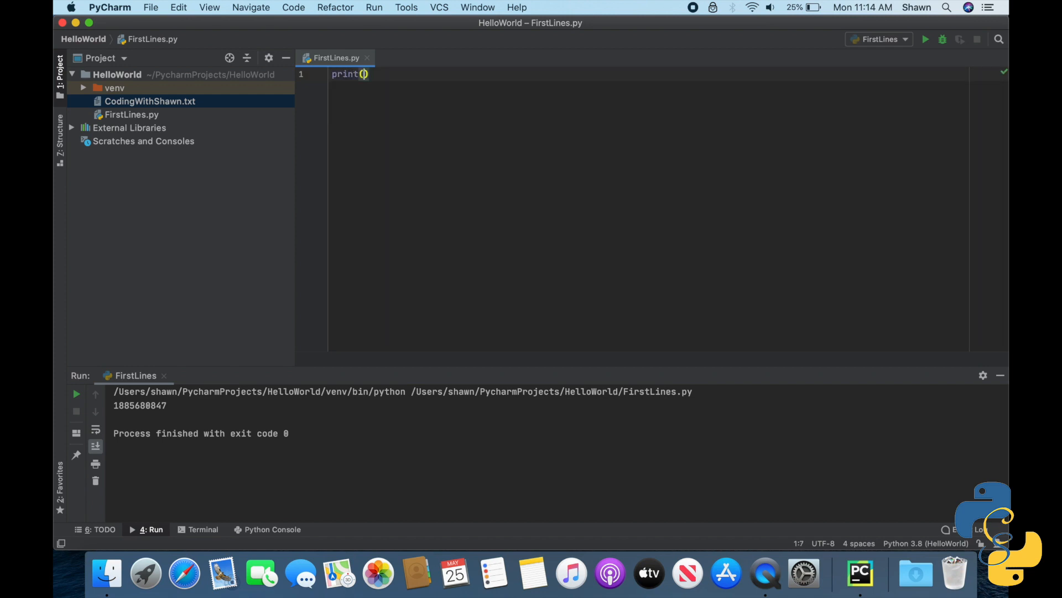
text(7)
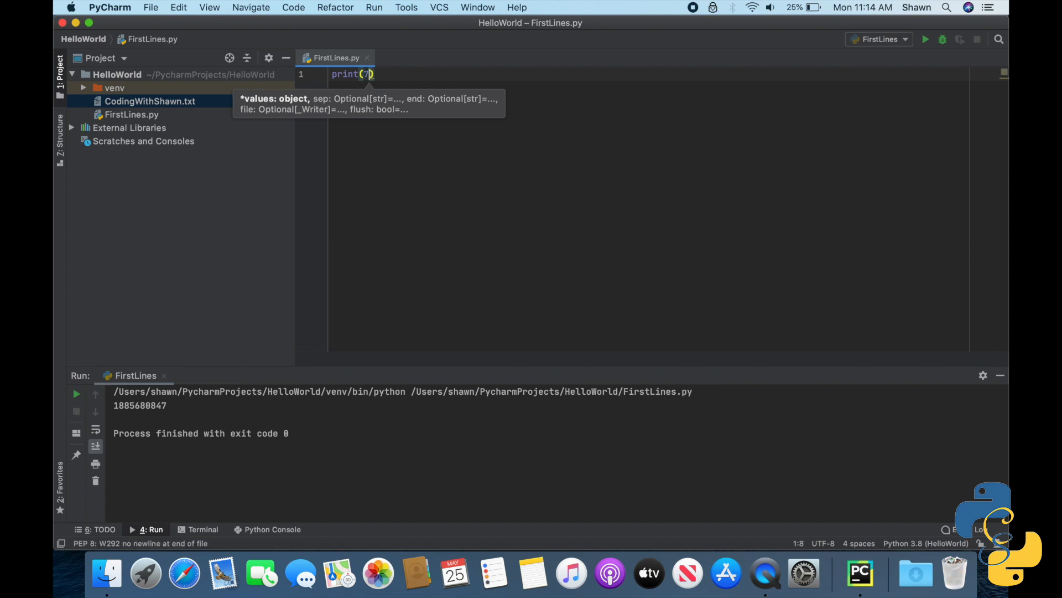
text(*)
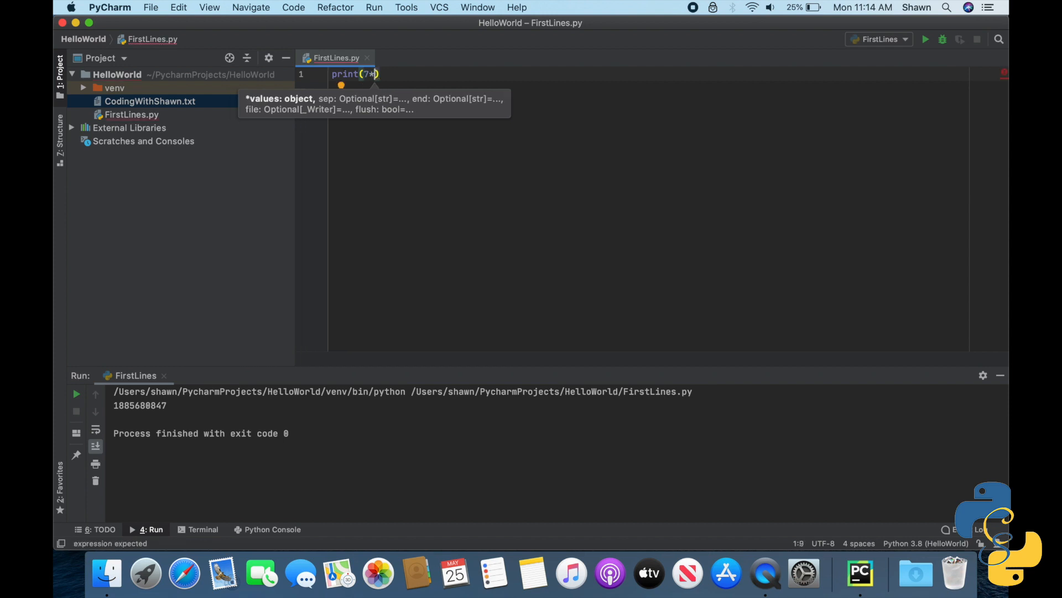
text(7)
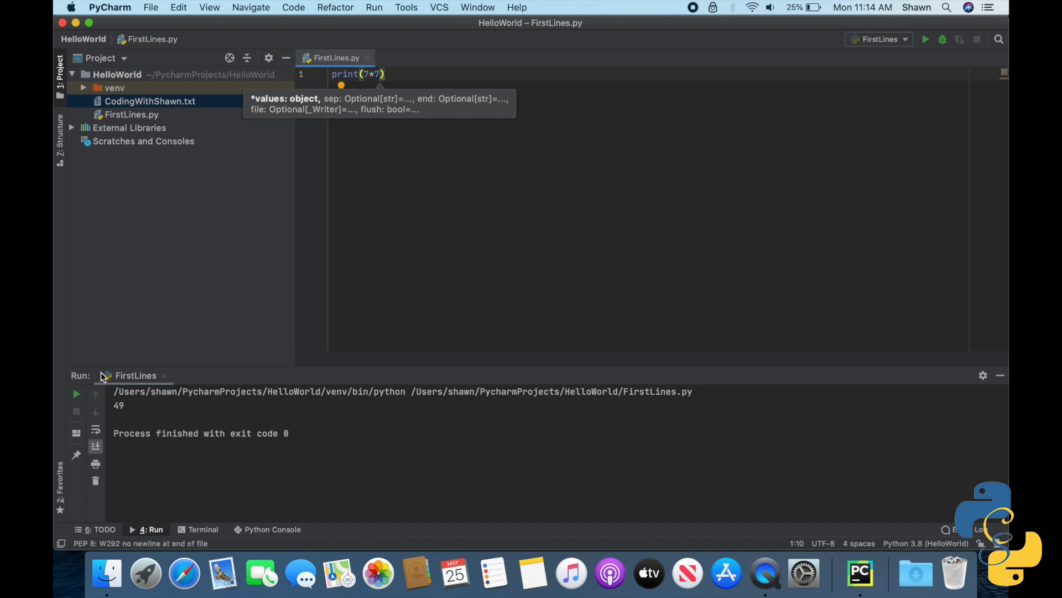
double_click(118, 405)
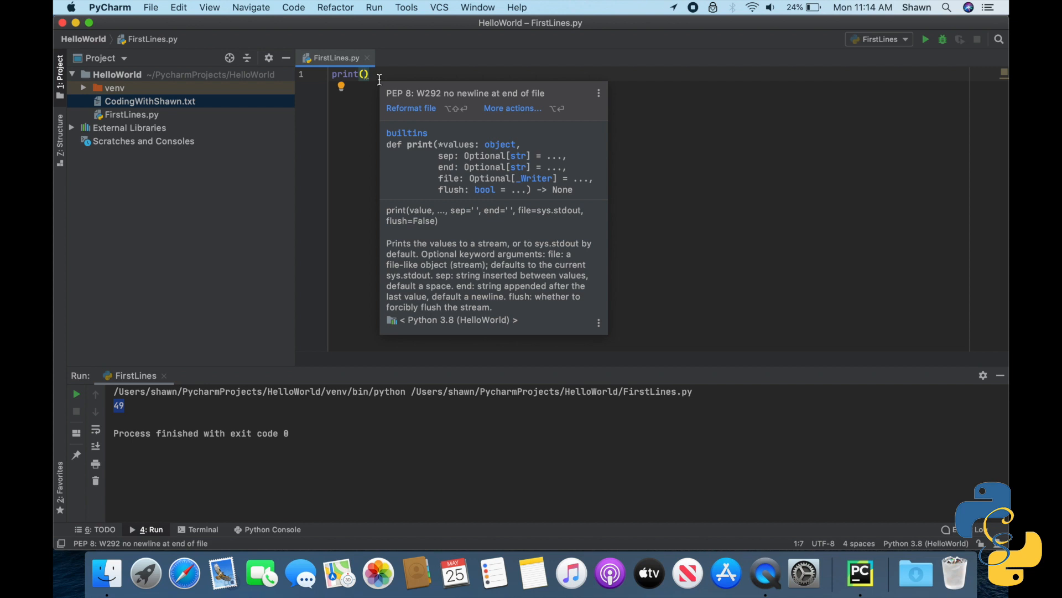
Dismiss the print documentation popup and run print(5/7), giving 0.7142857142857143.
click(407, 82)
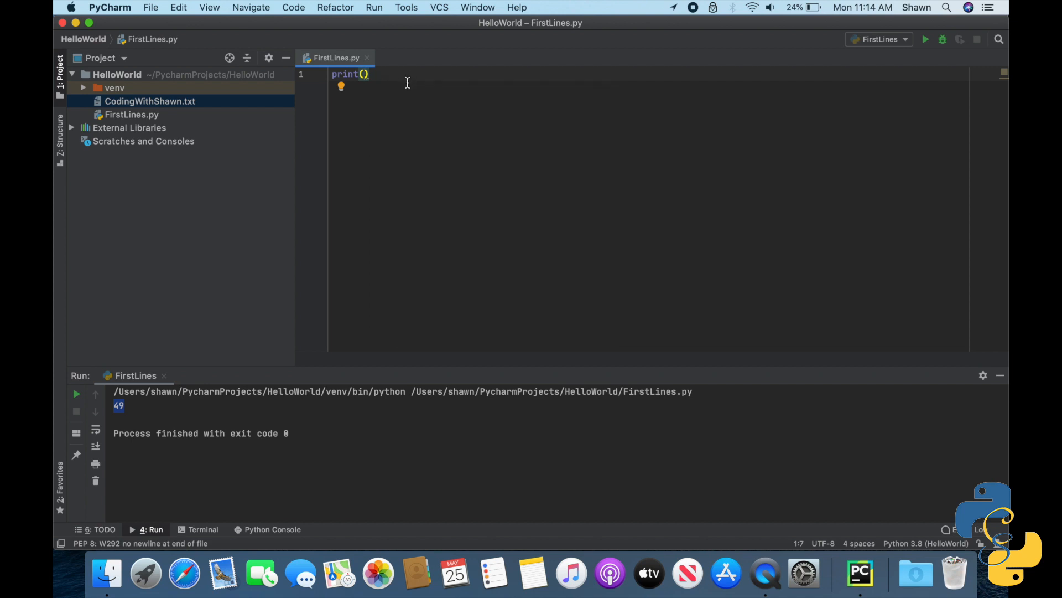
text(5)
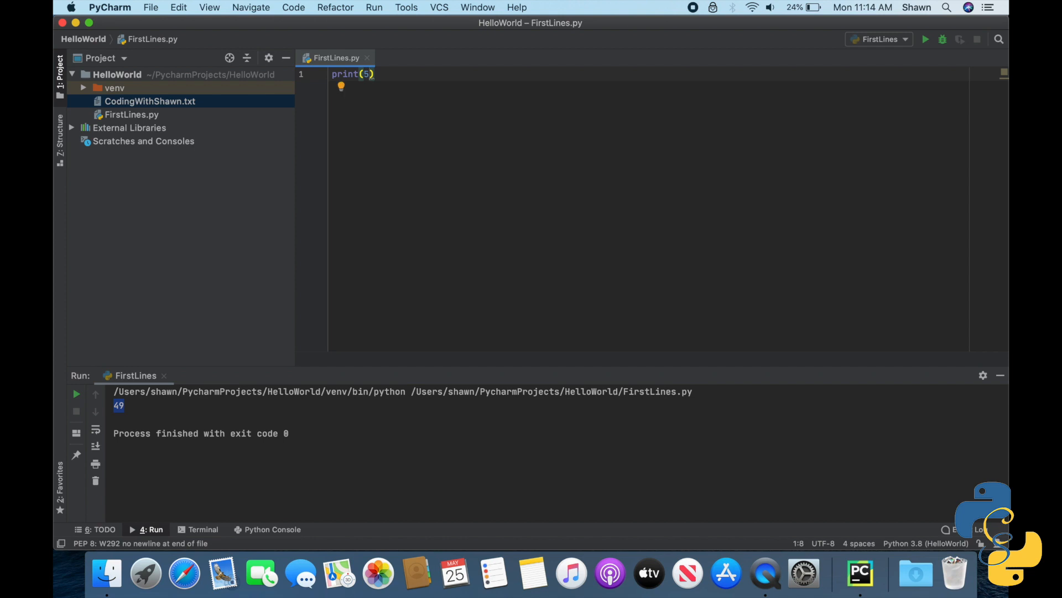
text(/)
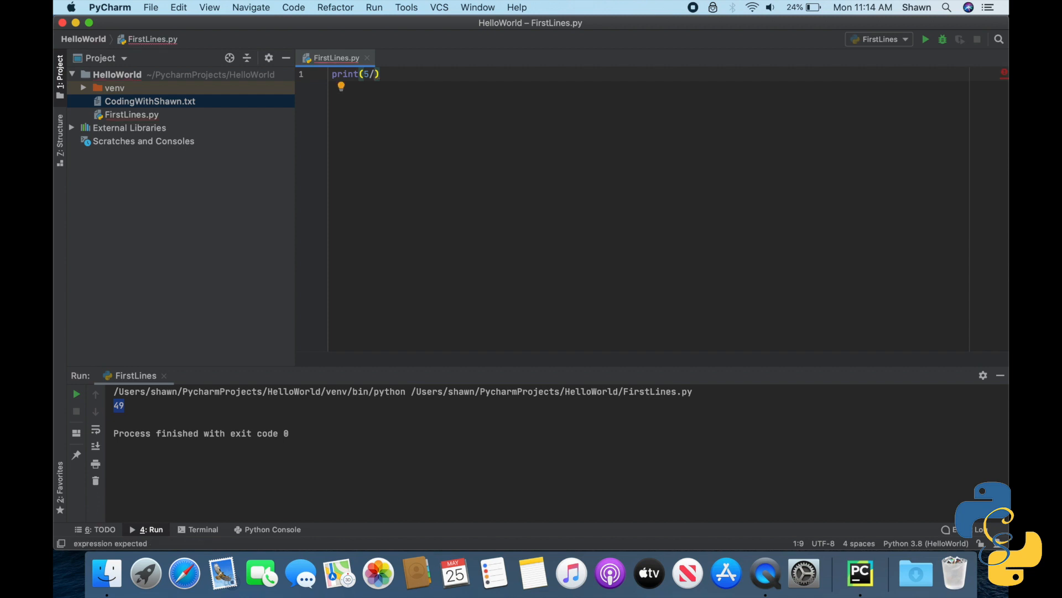
text(7)
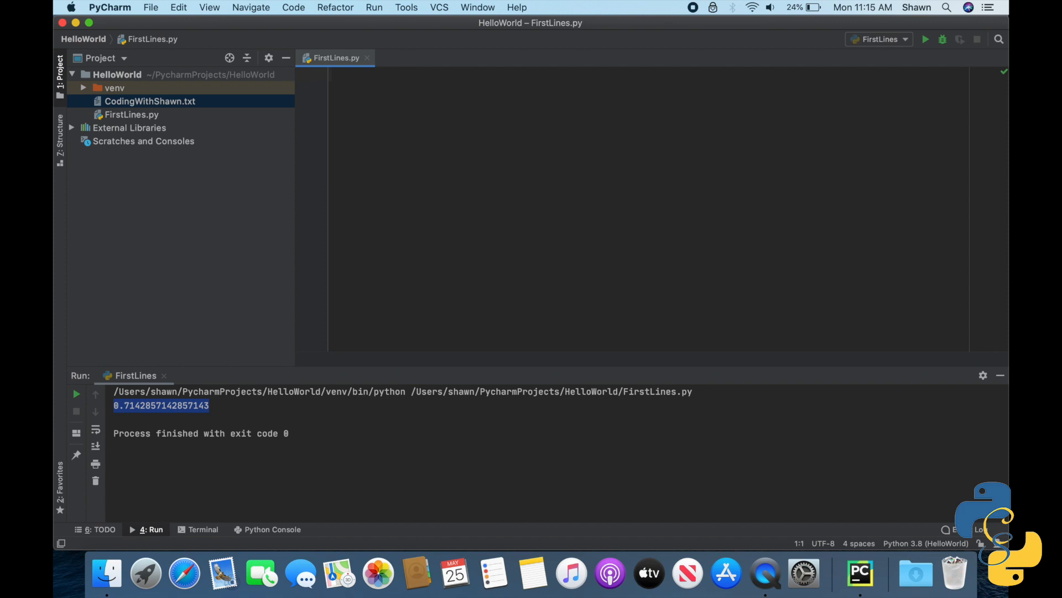
text(print()
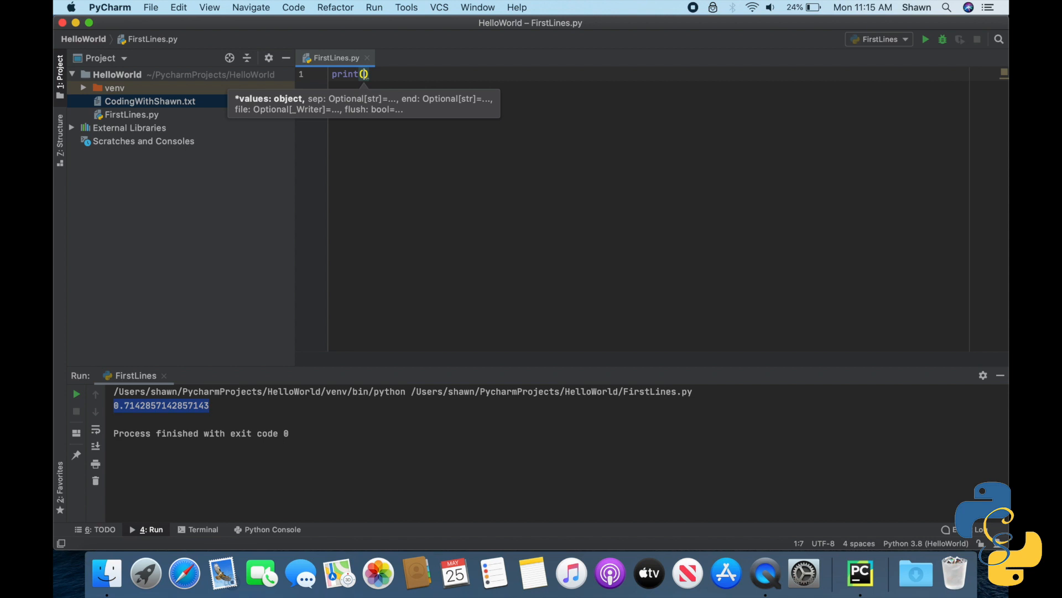
text(5)
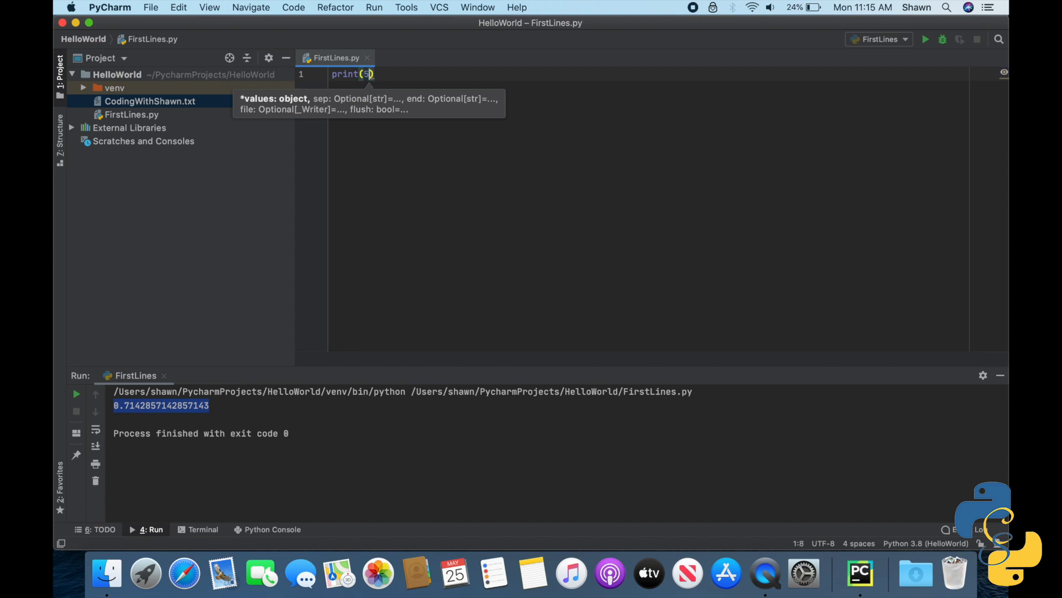
text(/7)
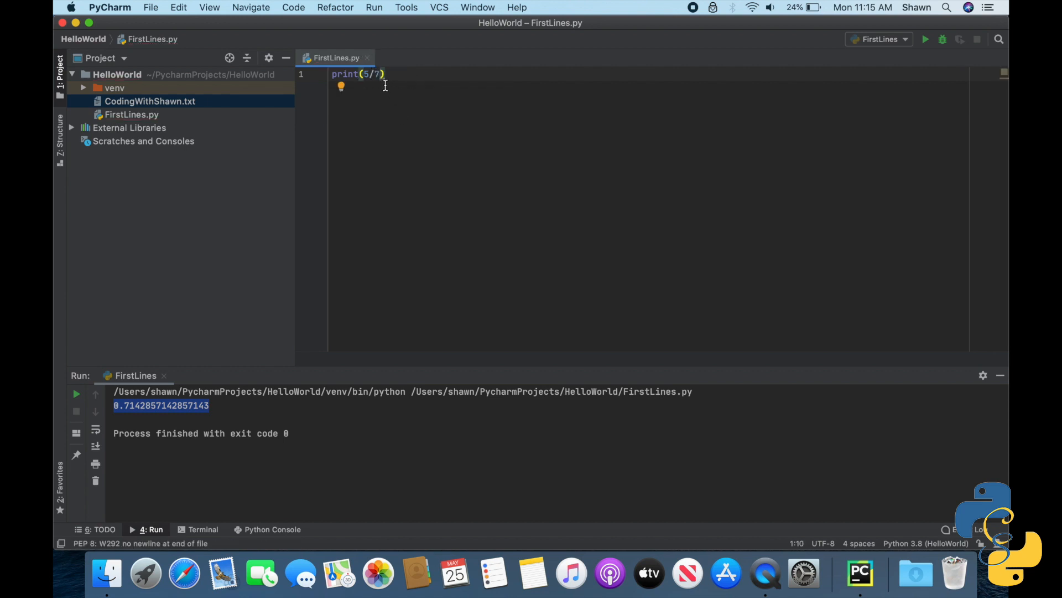
key(backspace)
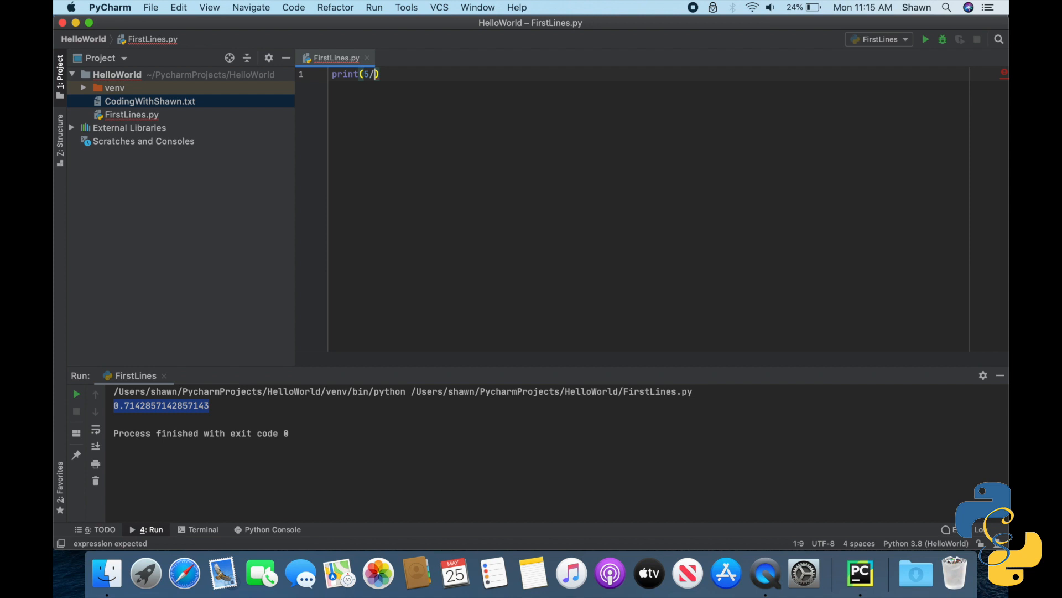
text(/)
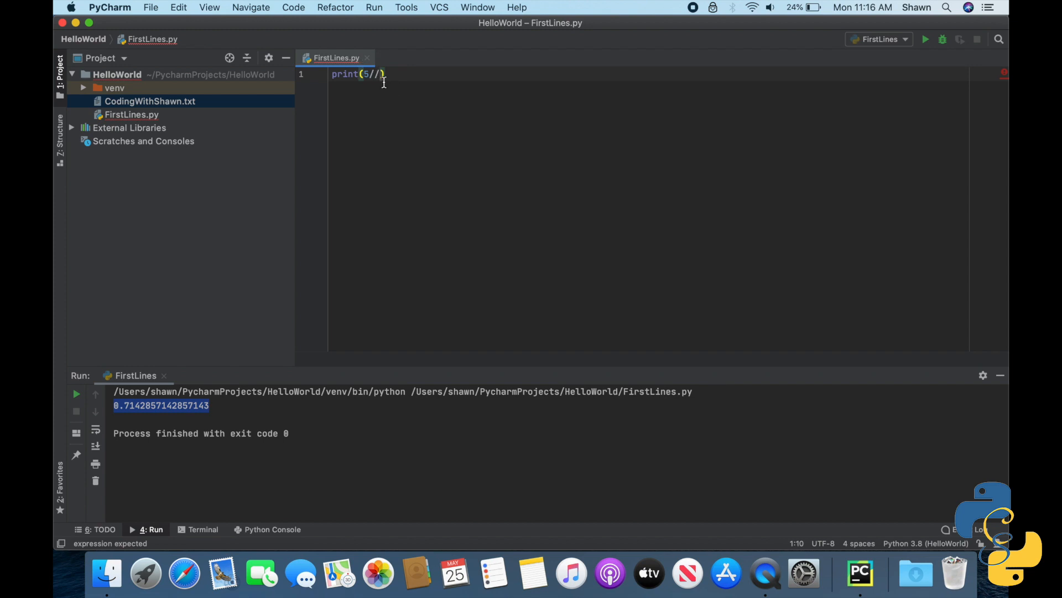
text(7)
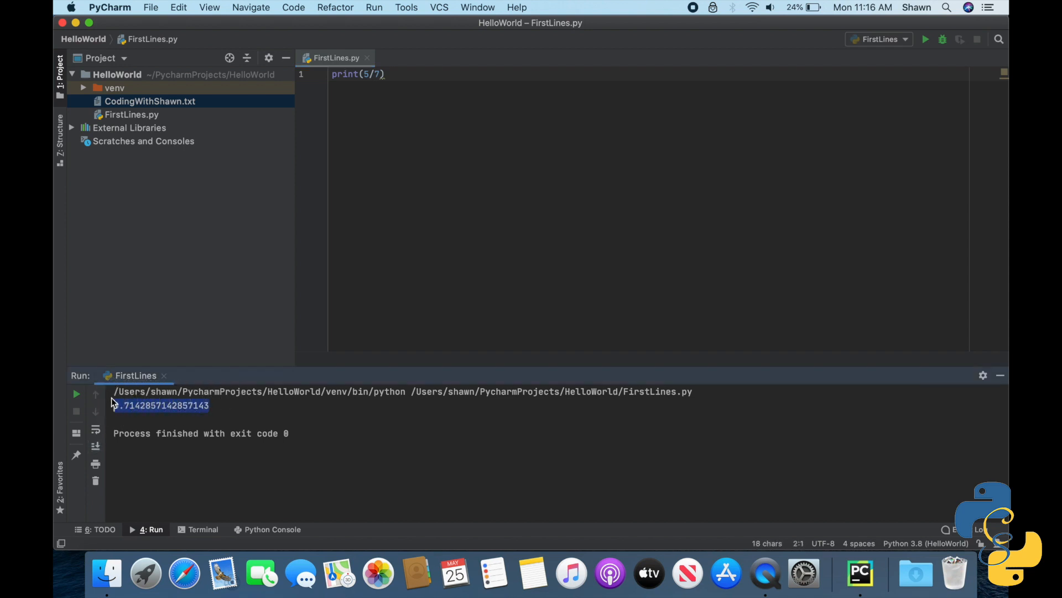
click(367, 74)
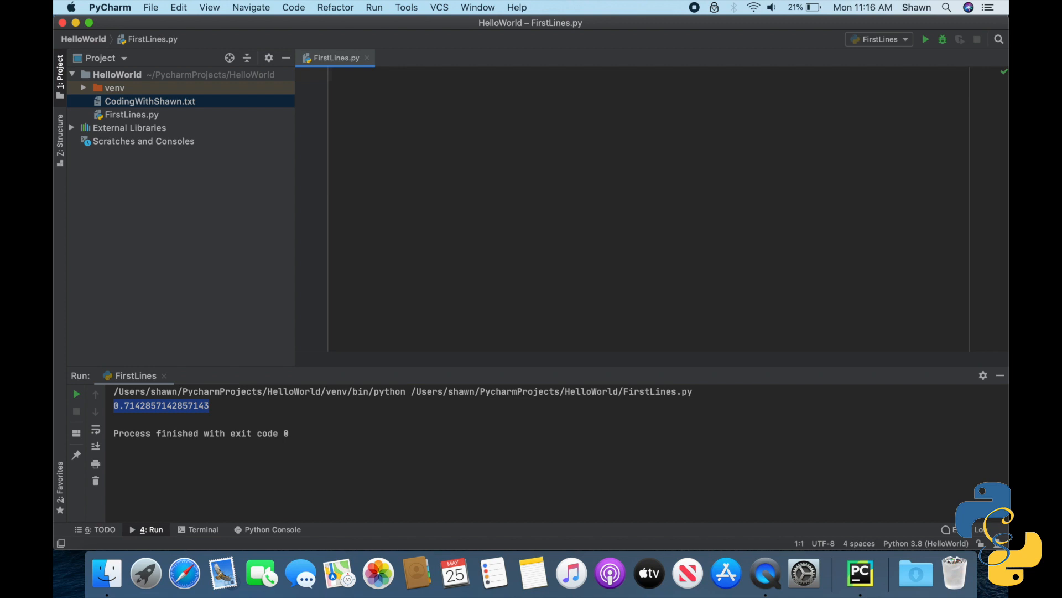
Write print(5/2), then switch the operator to % so print(5%2) outputs 1.
text(print()
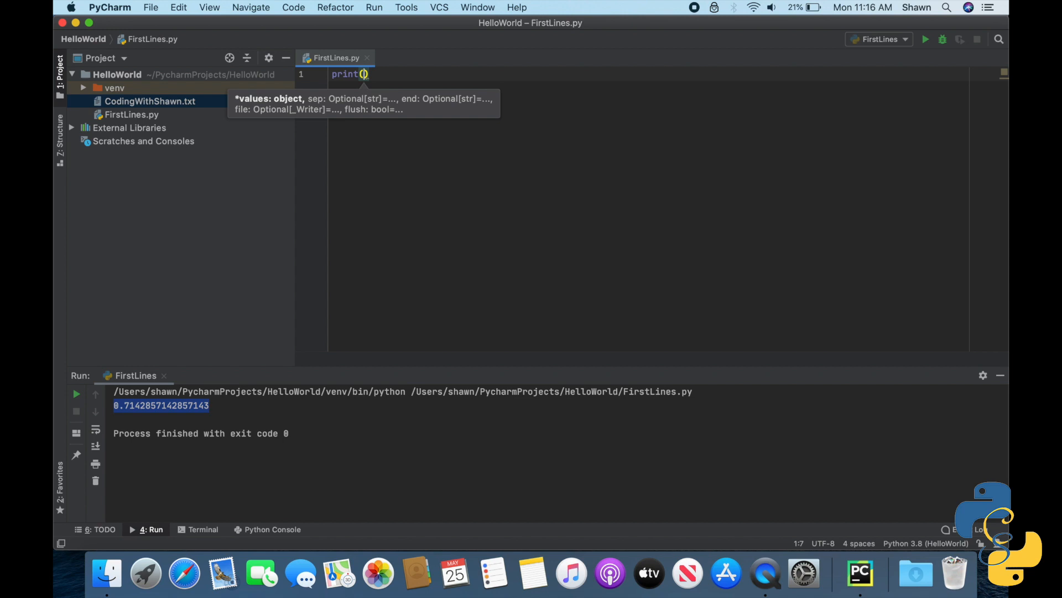
text(5)
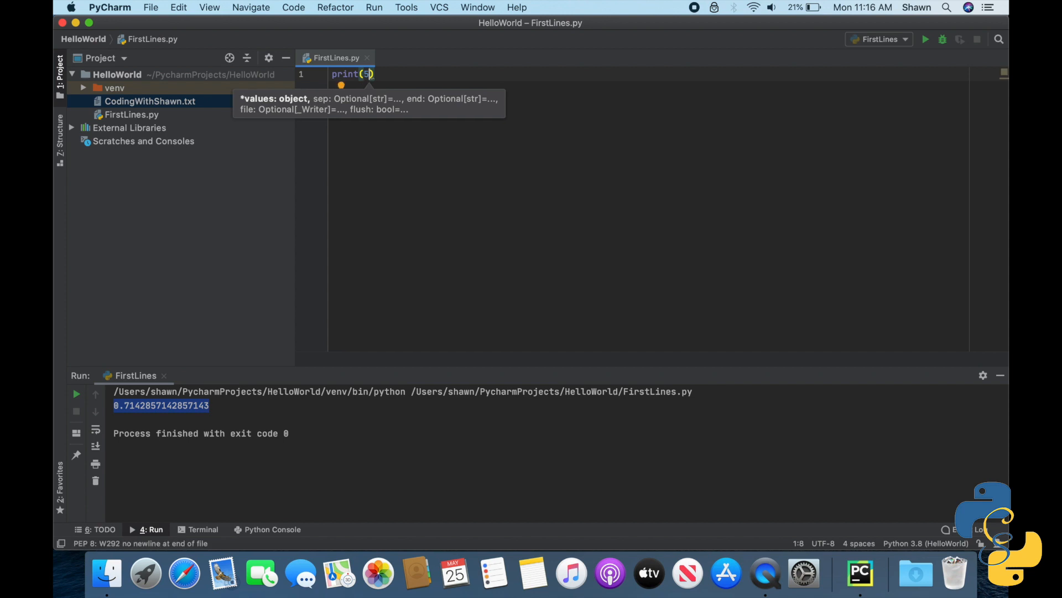
text(/)
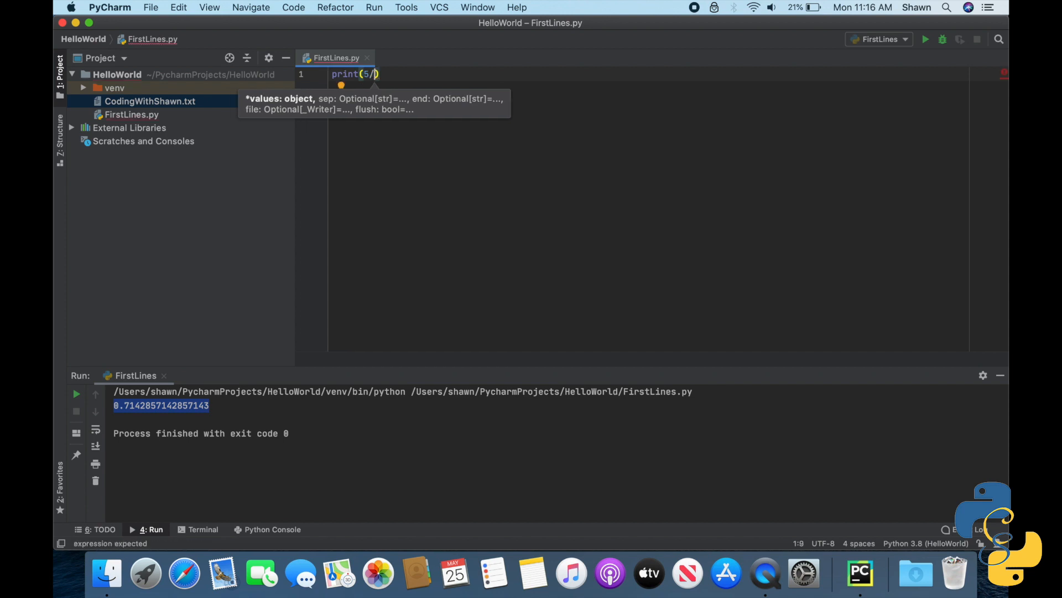
text(2)
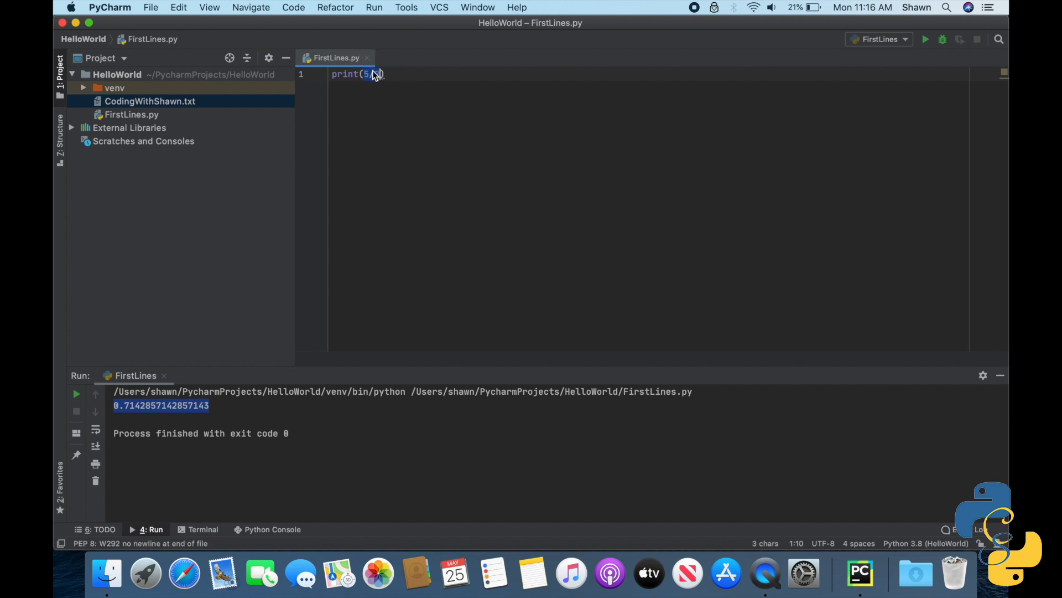
text(2)
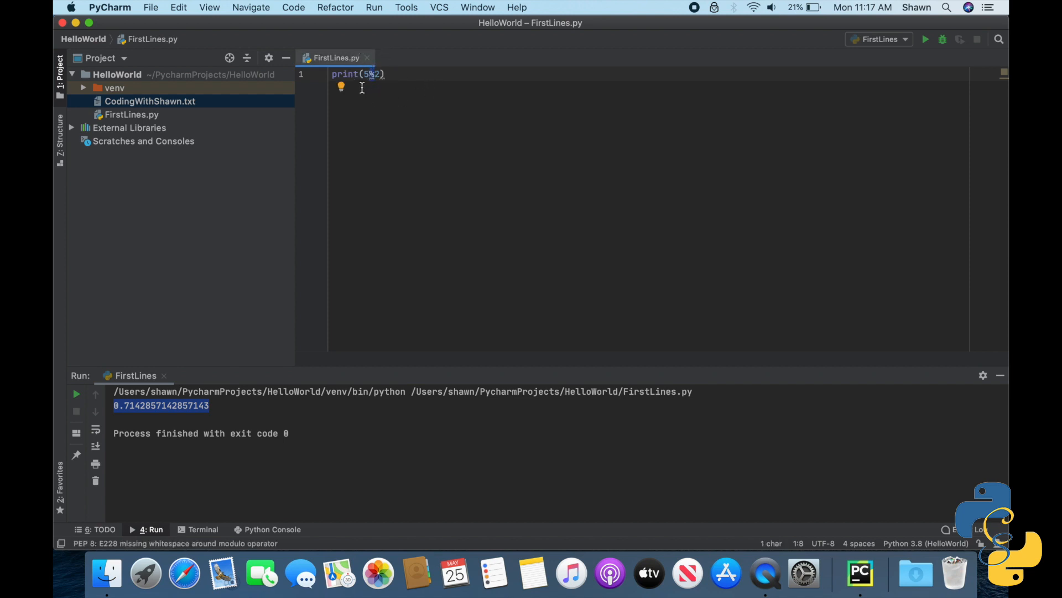
click(406, 74)
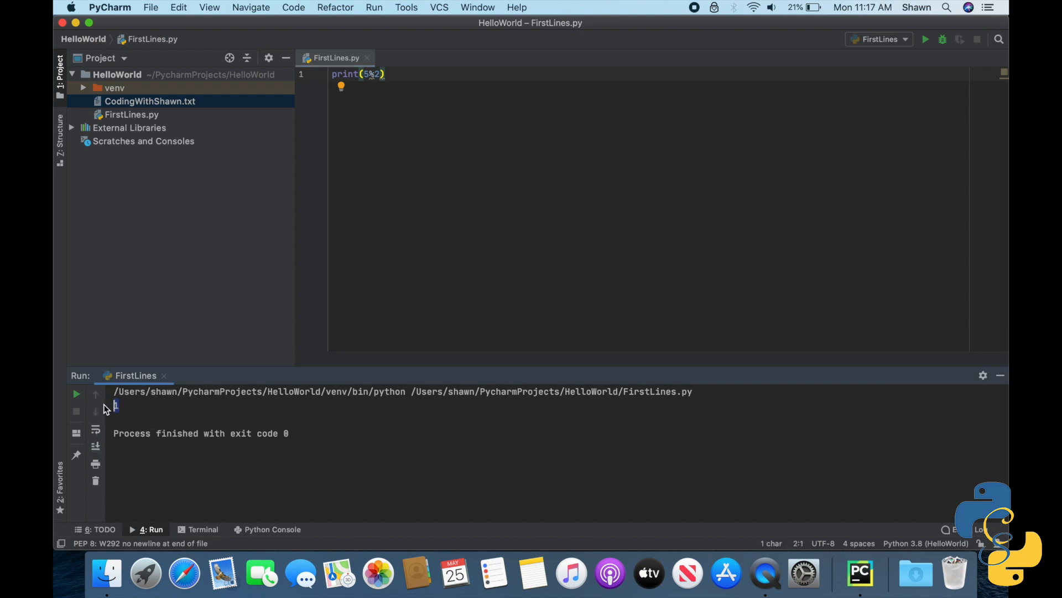
mouse_move(174, 310)
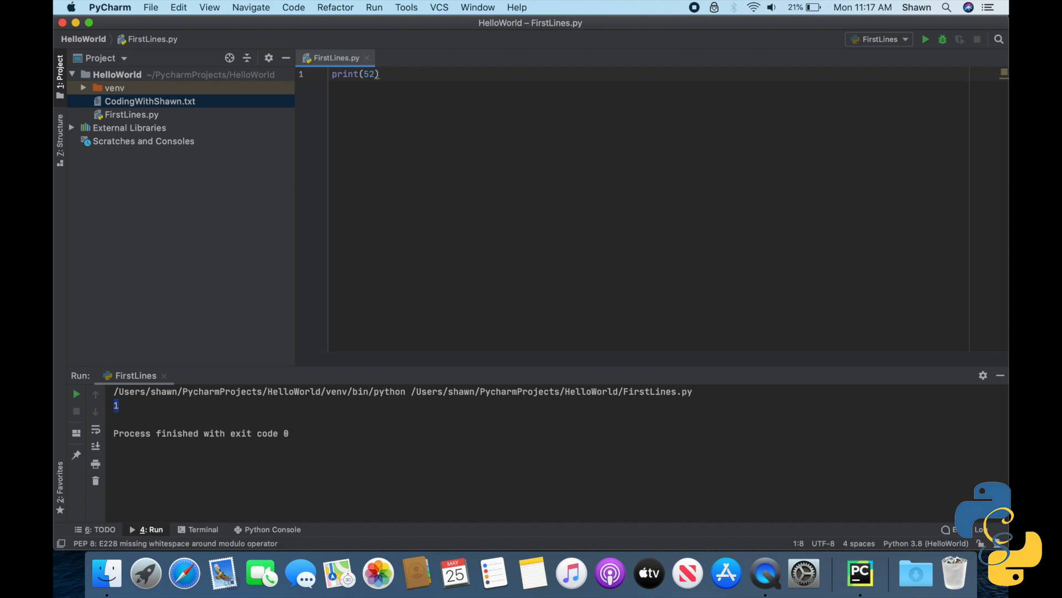
Replace the operator with ** so print(5**2) runs and outputs 25.
text(*)
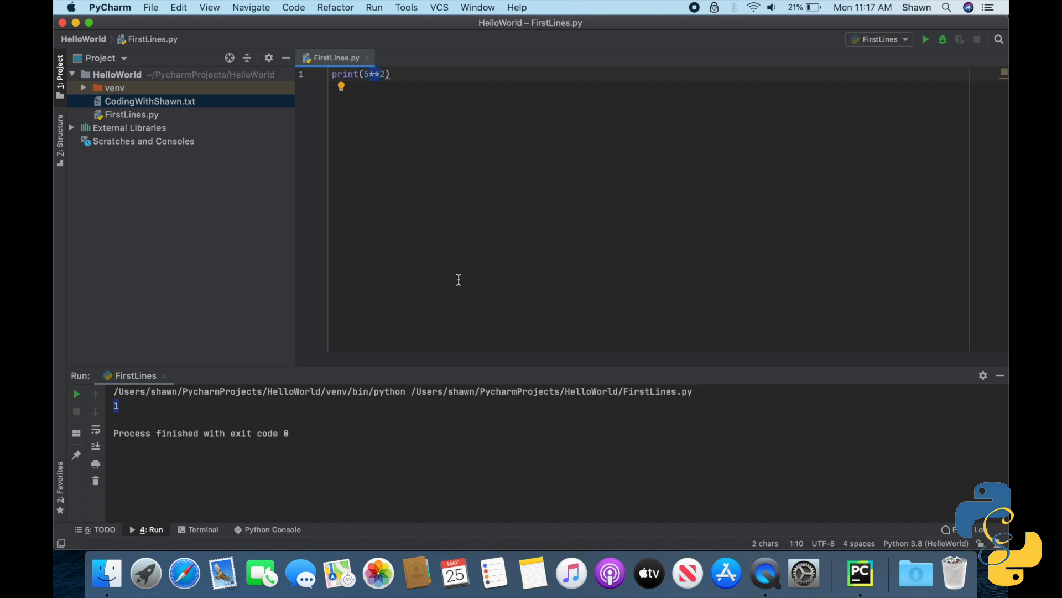
key(Backspace)
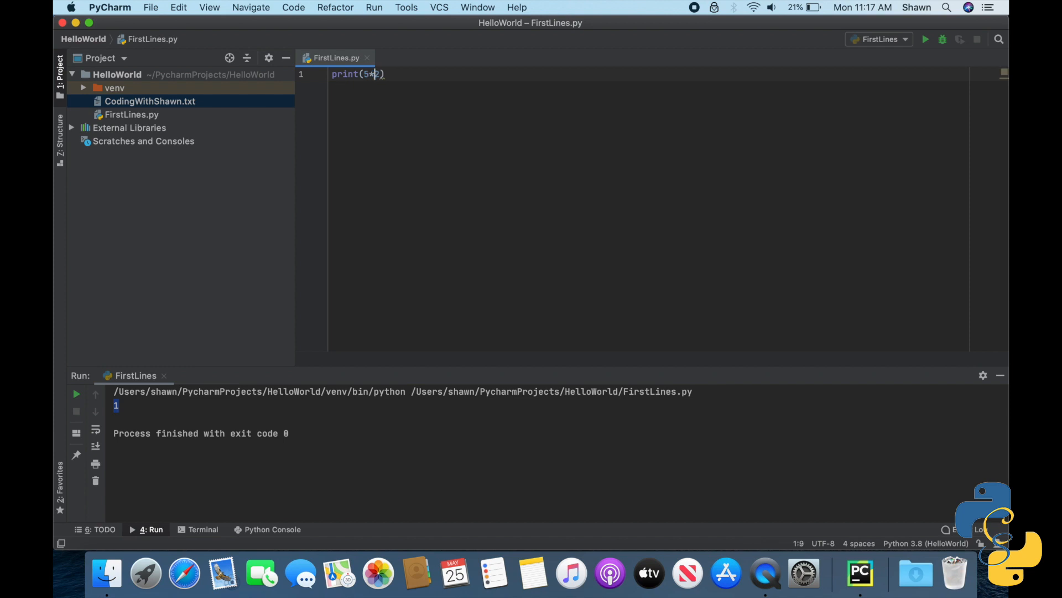
text(****)
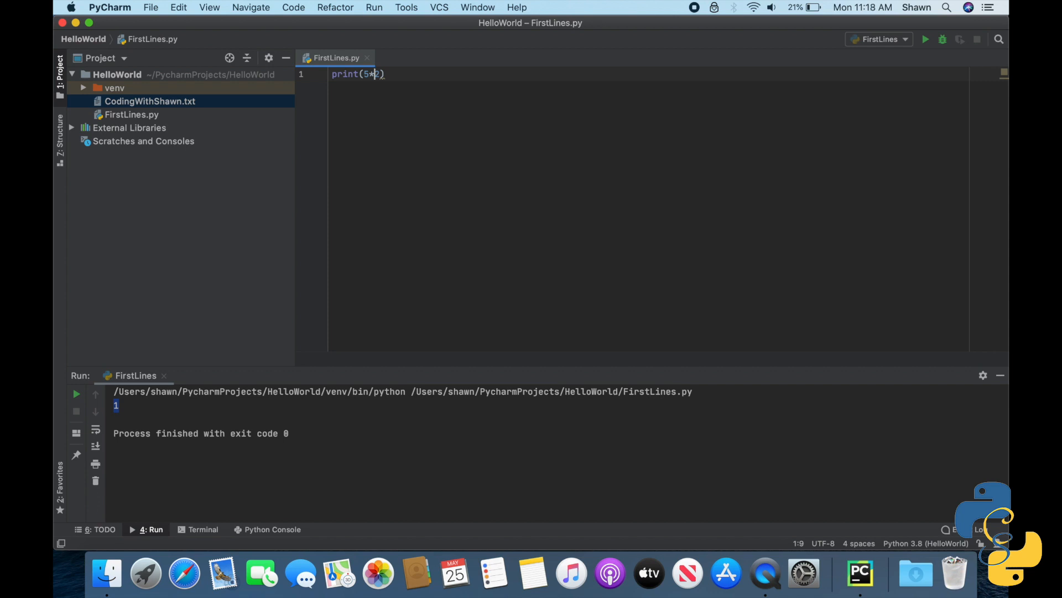
text(*)
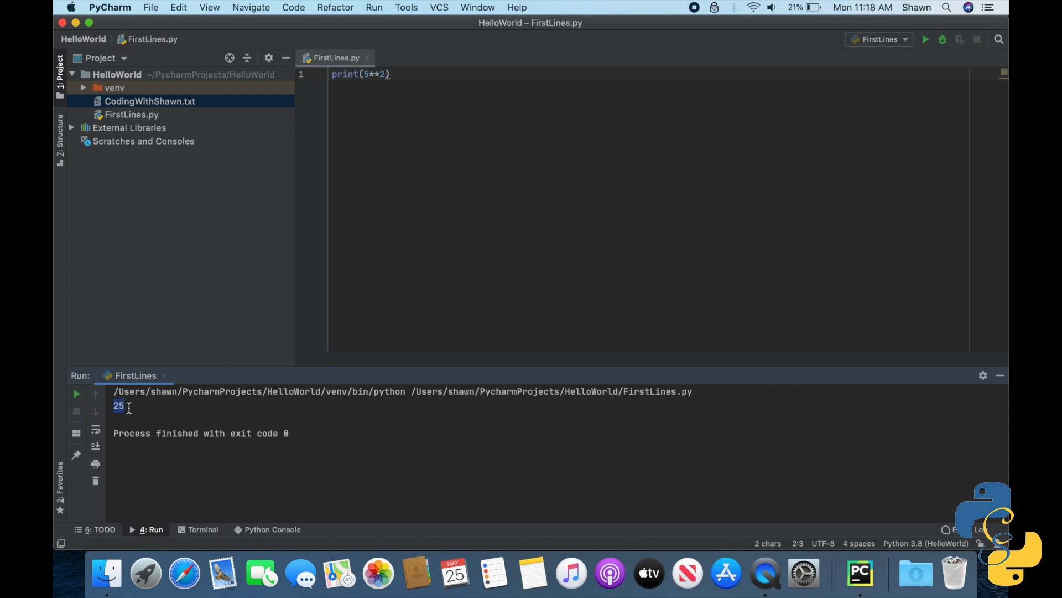
mouse_move(420, 260)
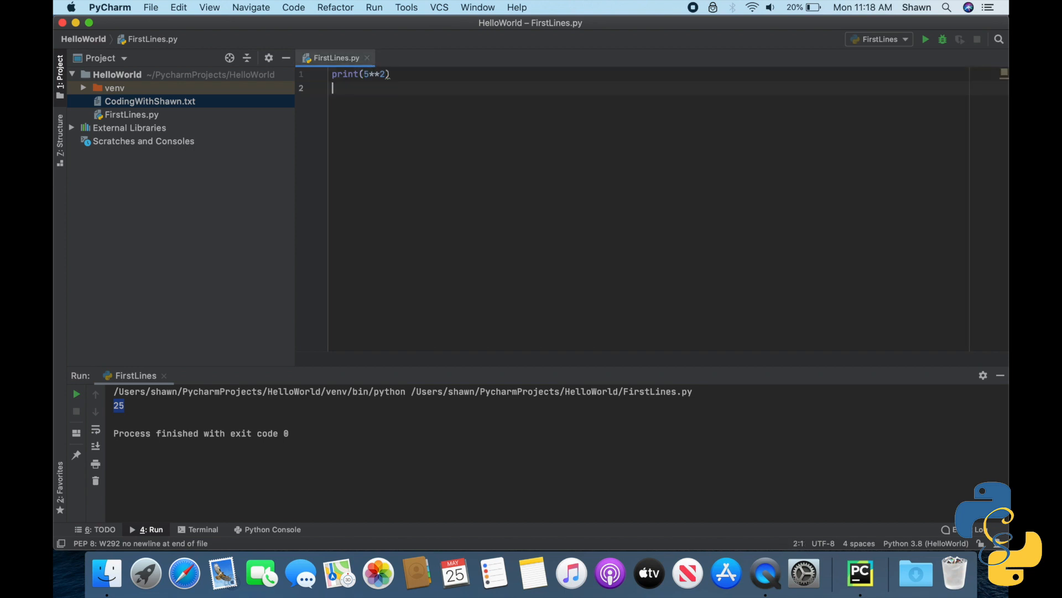
Type 'Zer' on the new second line, heading toward ZeroDivisionError.
text(Zer)
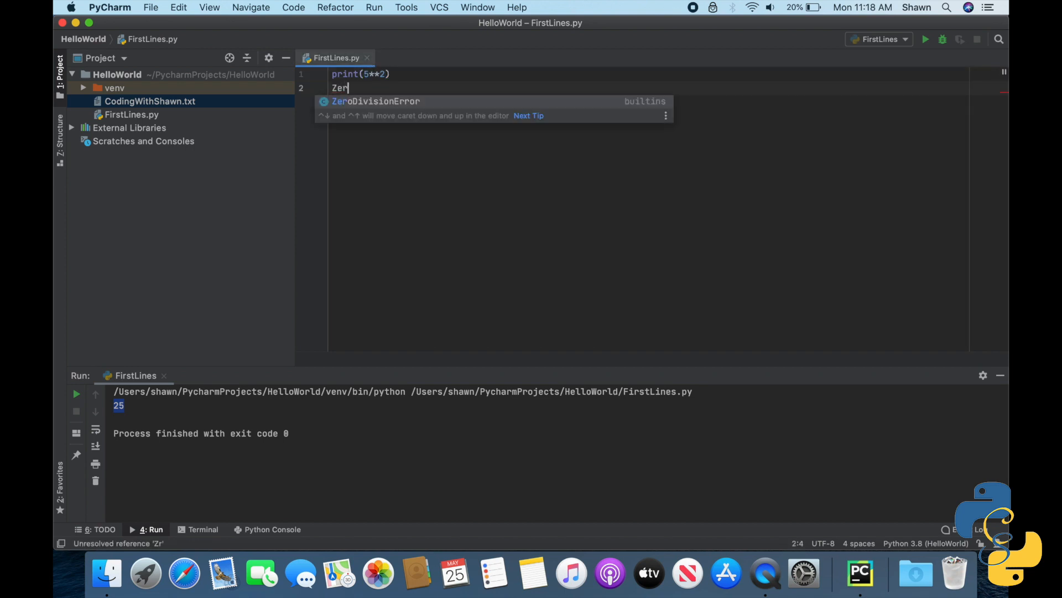